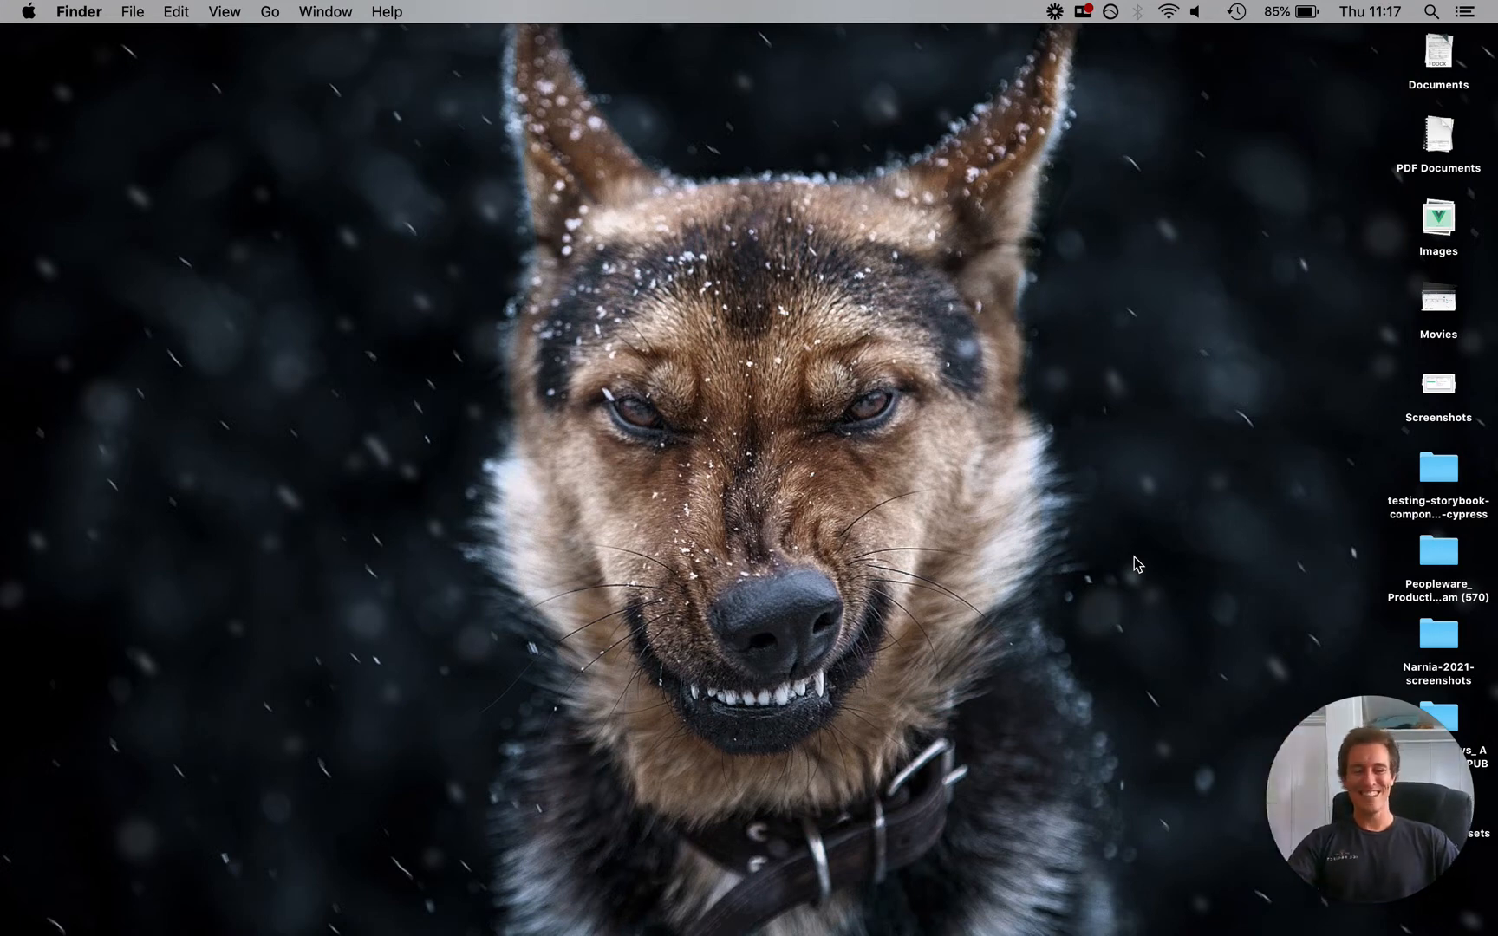
mouse_move(1200, 778)
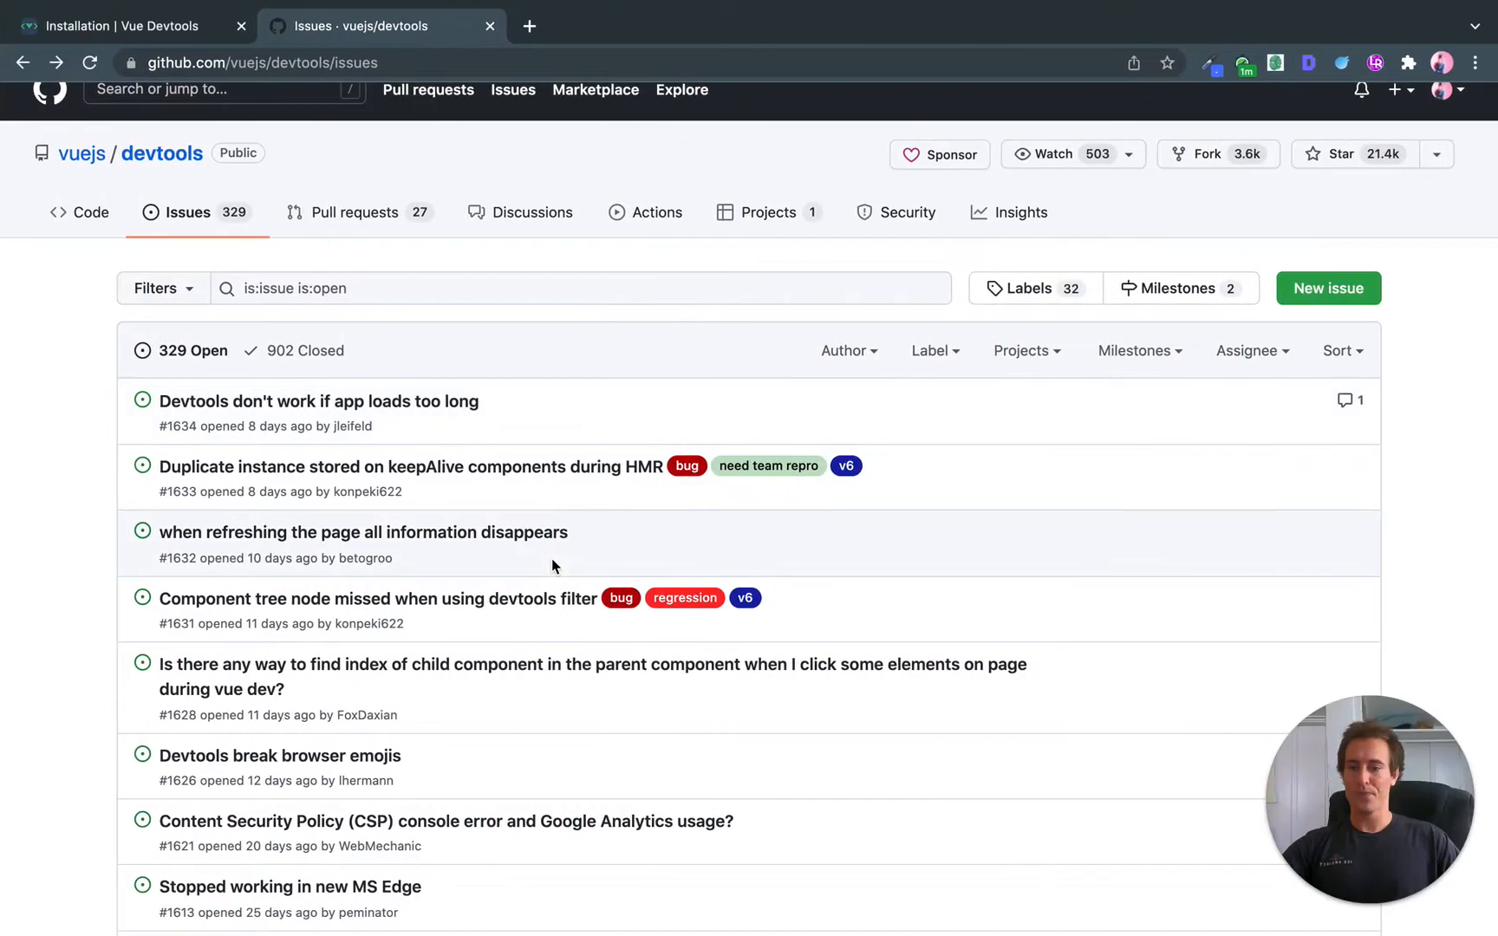
Switch to Chrome showing the vuejs/devtools repository's open Issues list
left_click(124, 26)
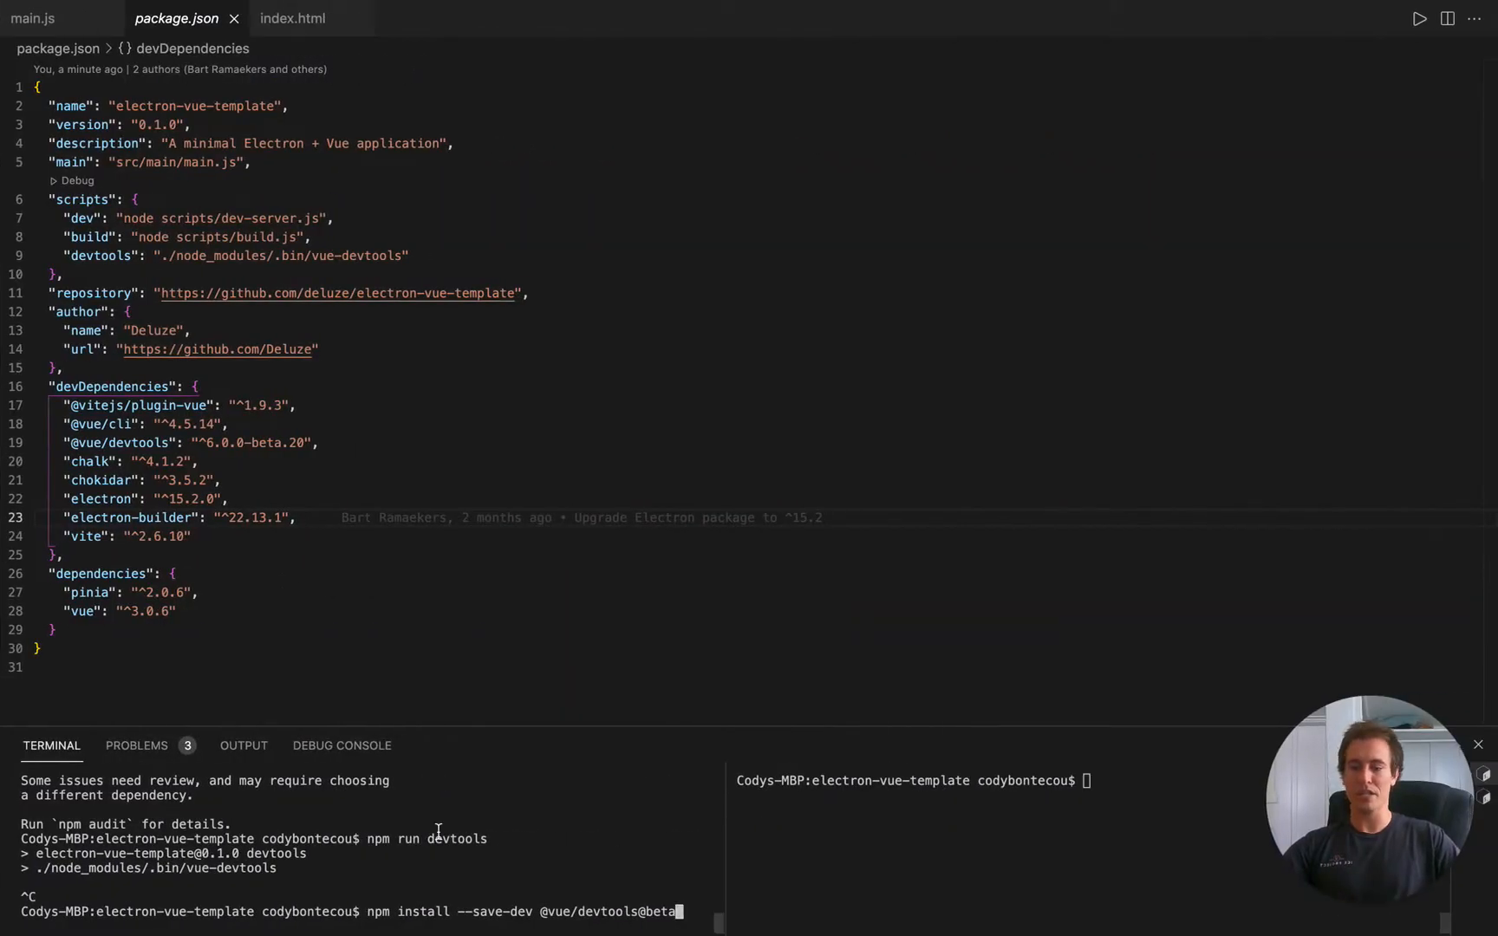
mouse_move(719, 761)
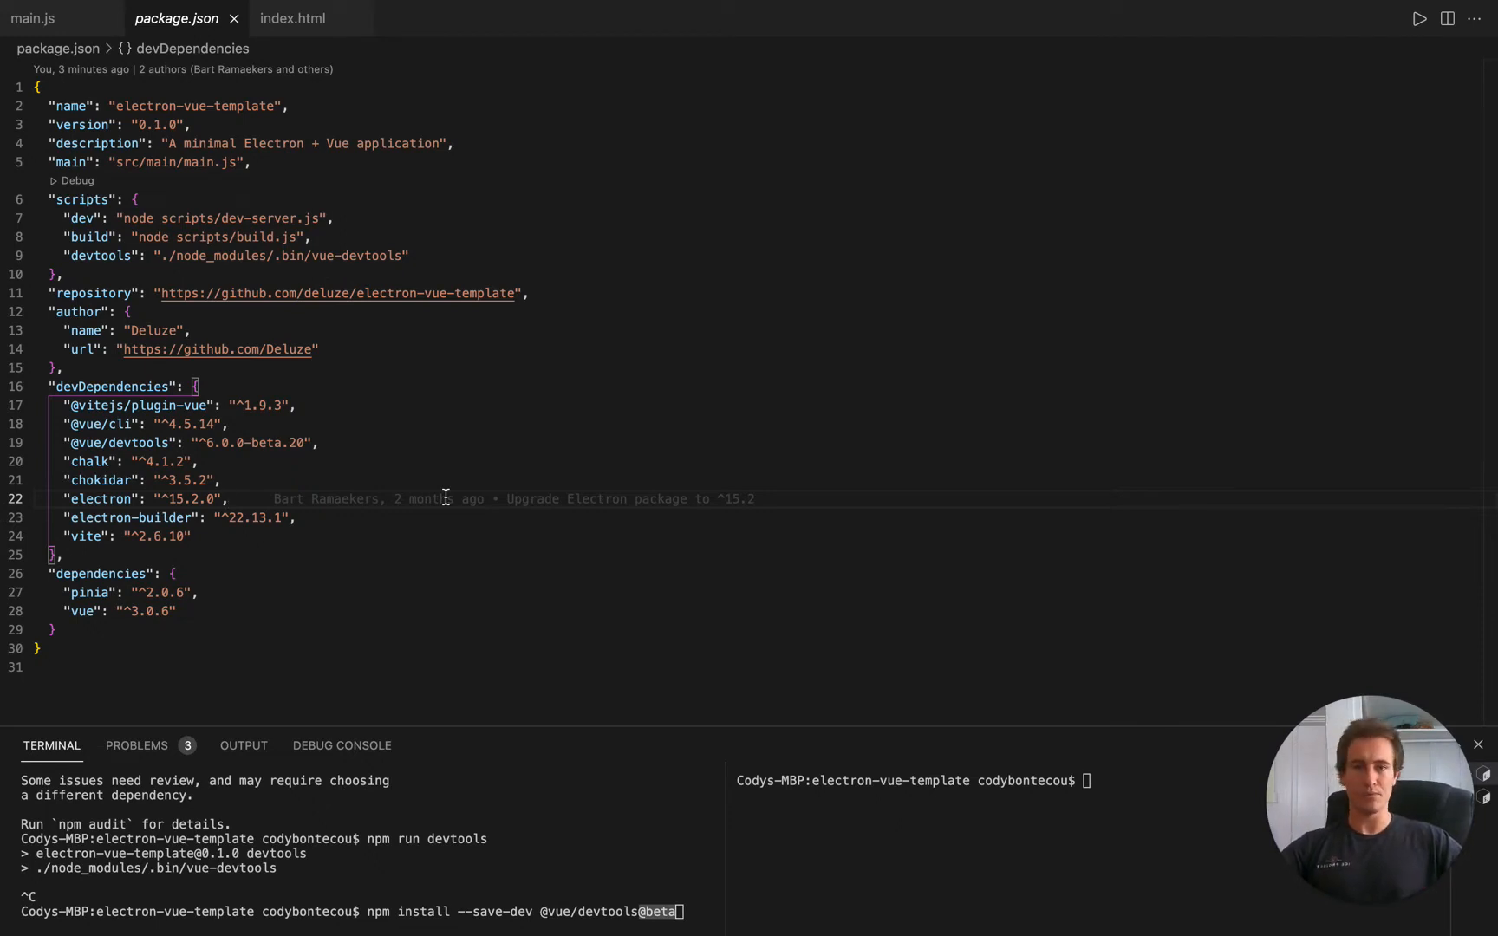
mouse_move(498, 598)
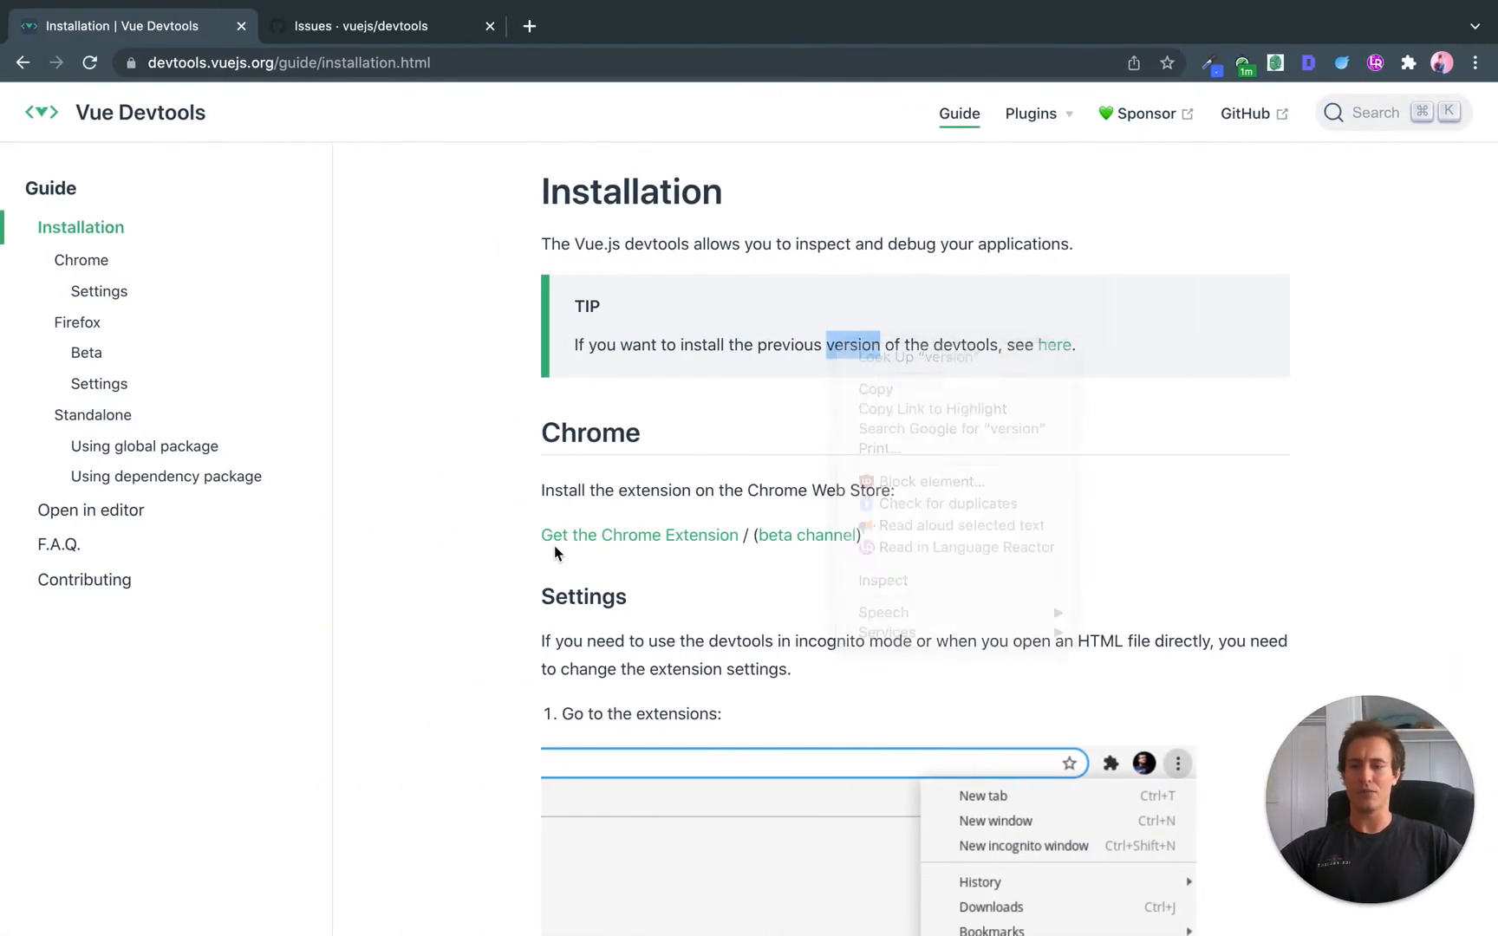
Go to the Standalone guide and scroll to its 'Using dependency package' instructions
left_click(93, 415)
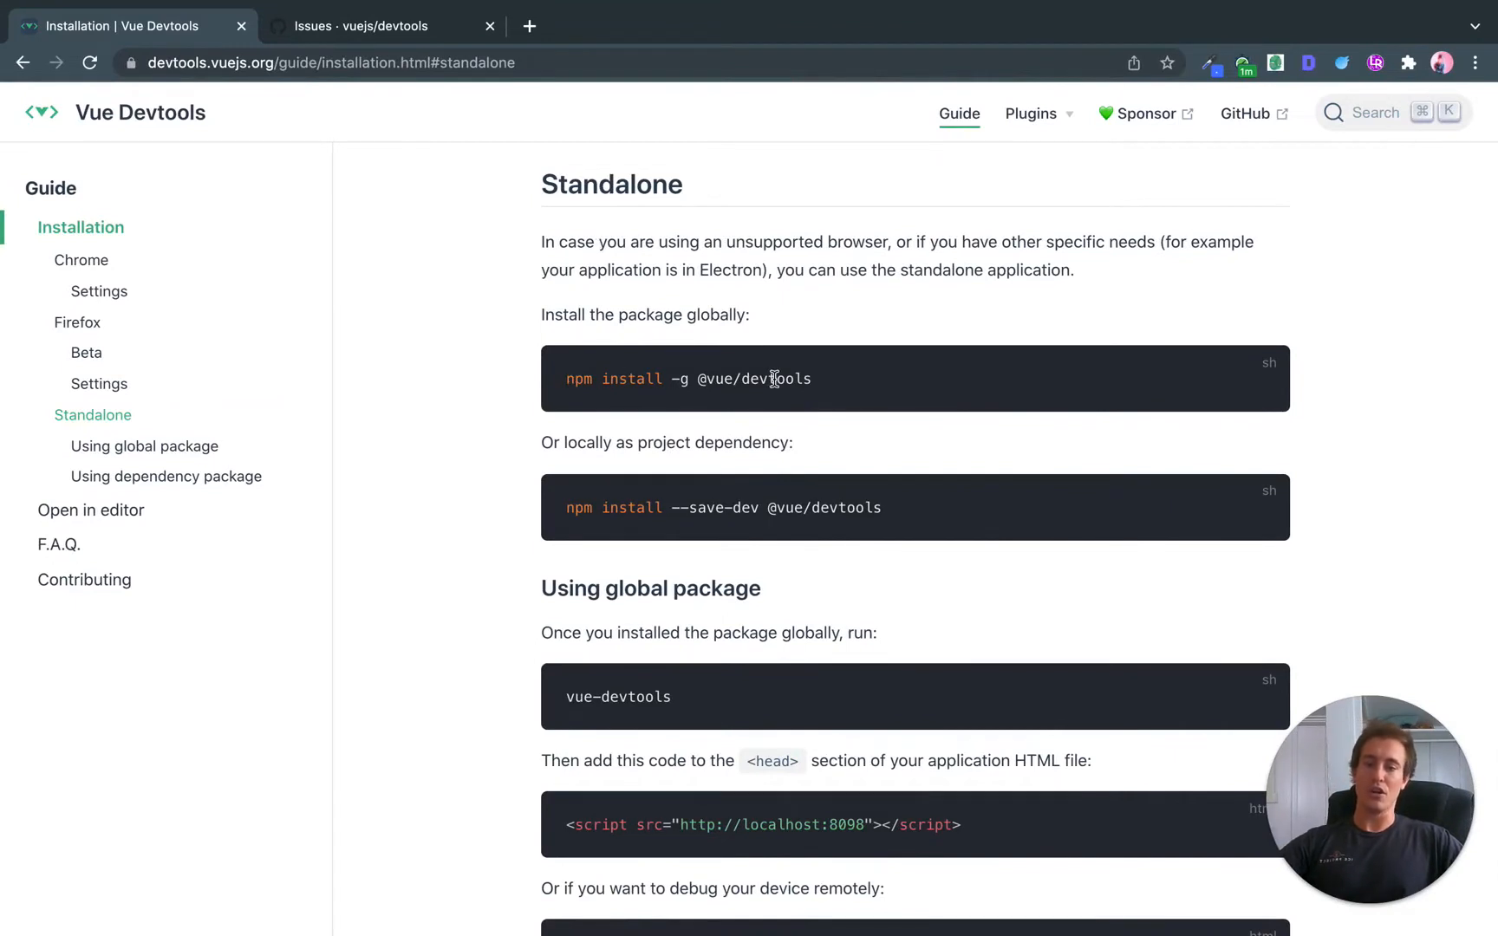
scroll("down", 3)
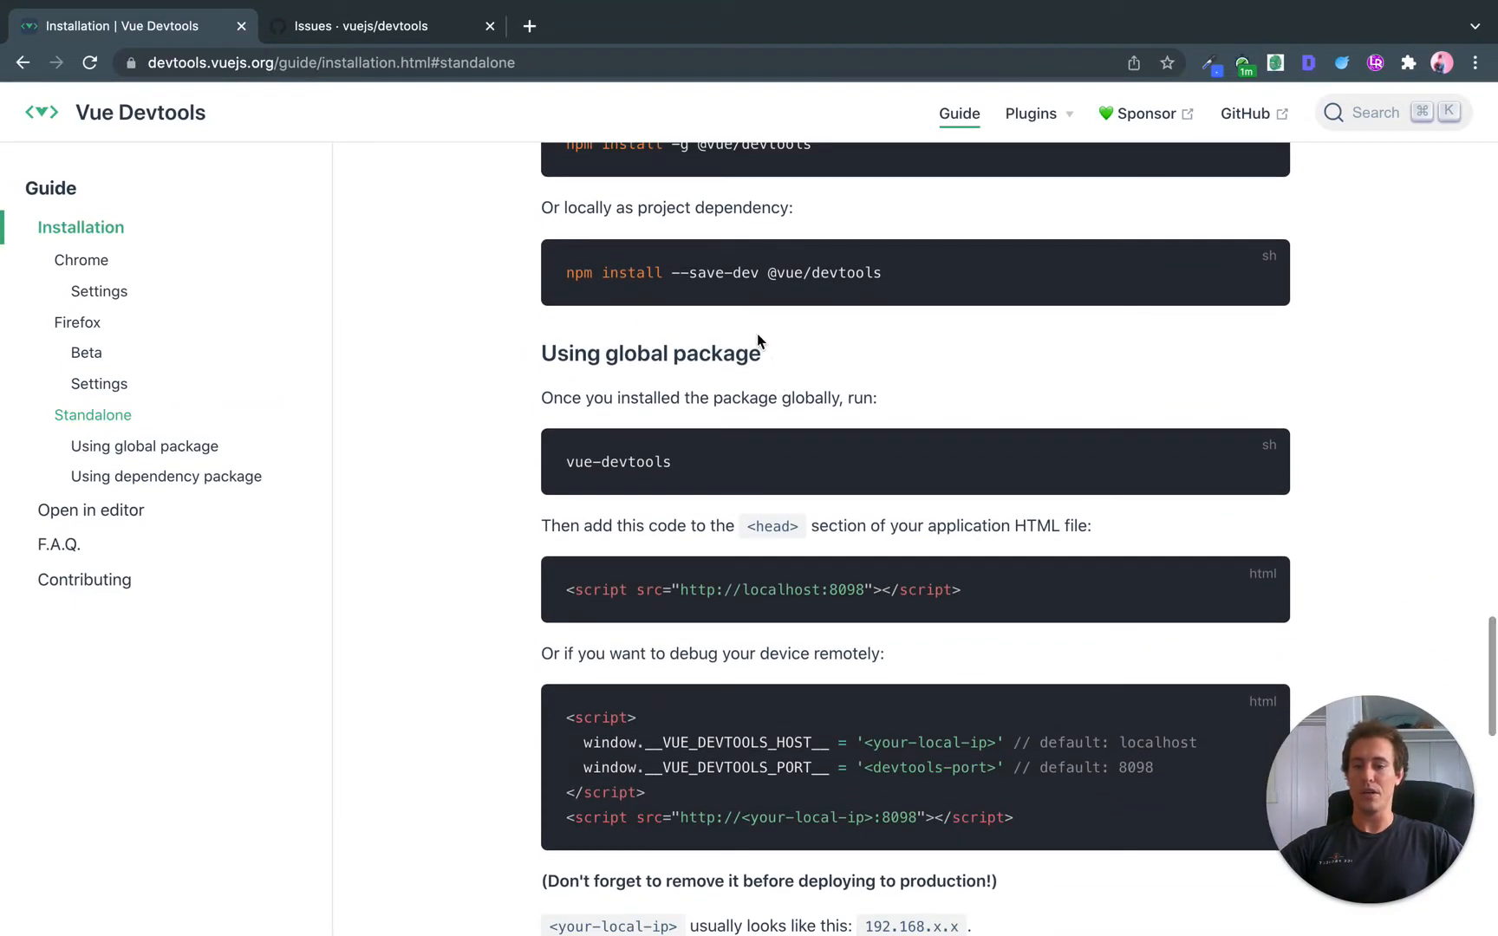
mouse_move(737, 386)
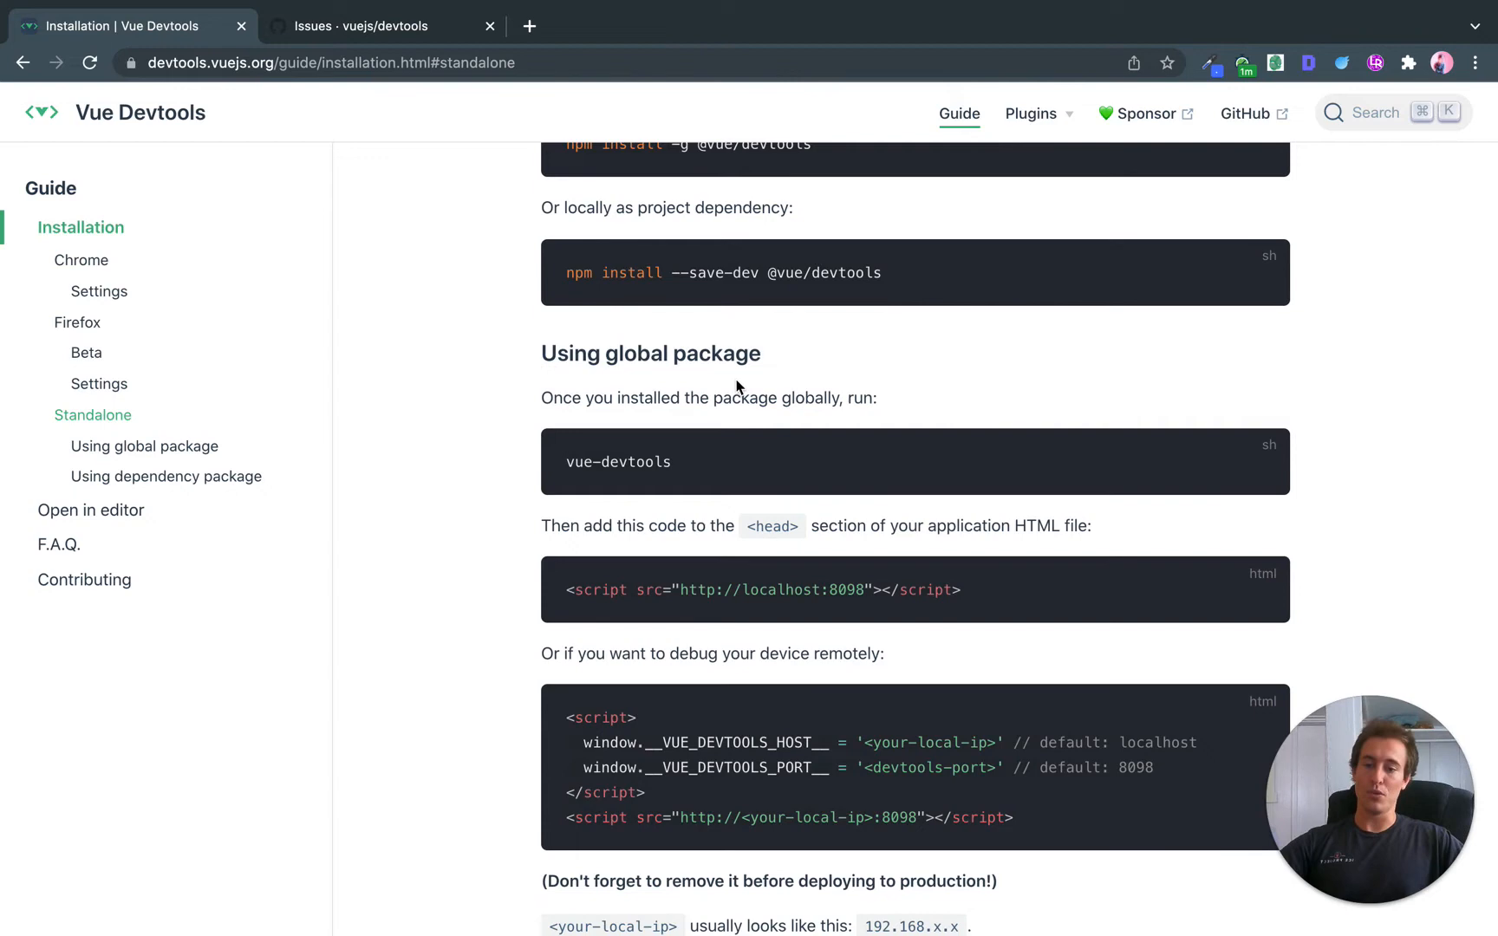
scroll("down", 3)
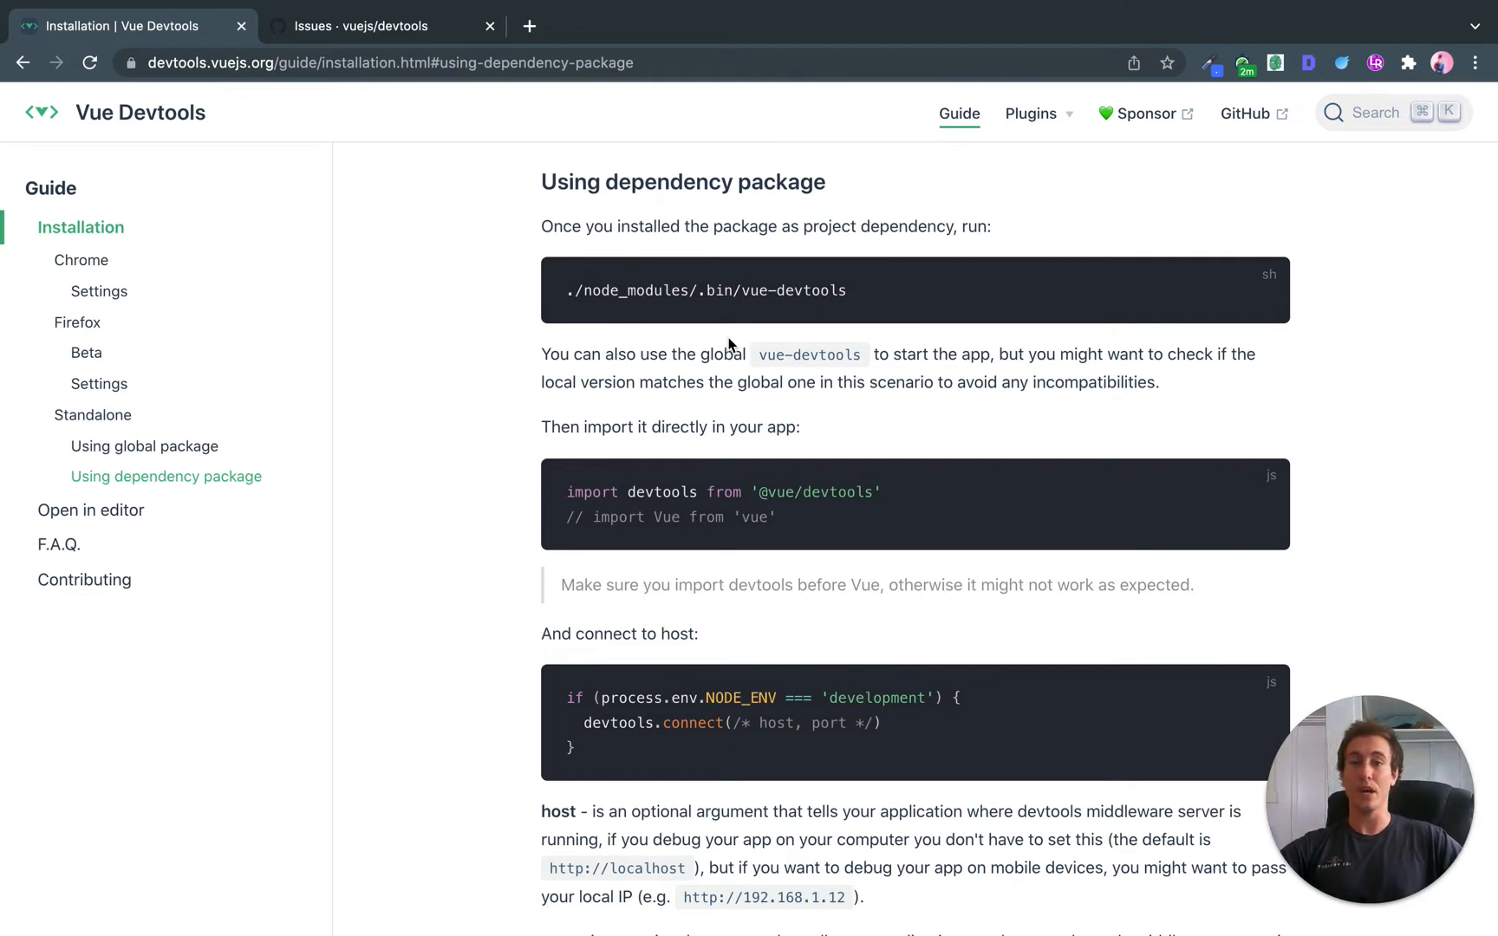
mouse_move(741, 418)
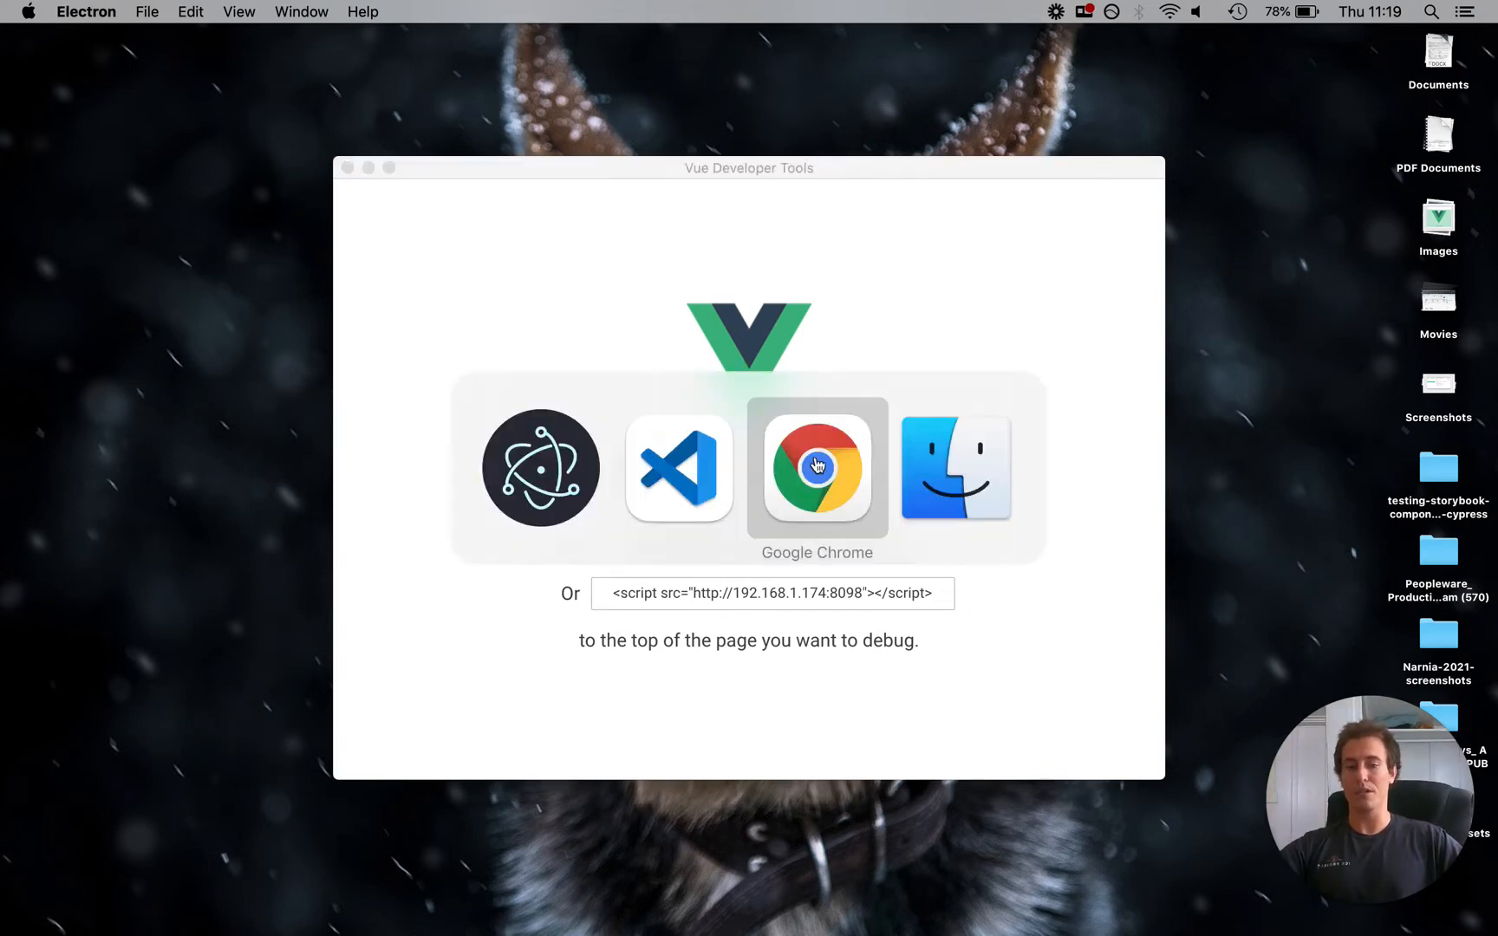
Return to the installation guide after launching the standalone Vue Developer Tools
left_click(817, 468)
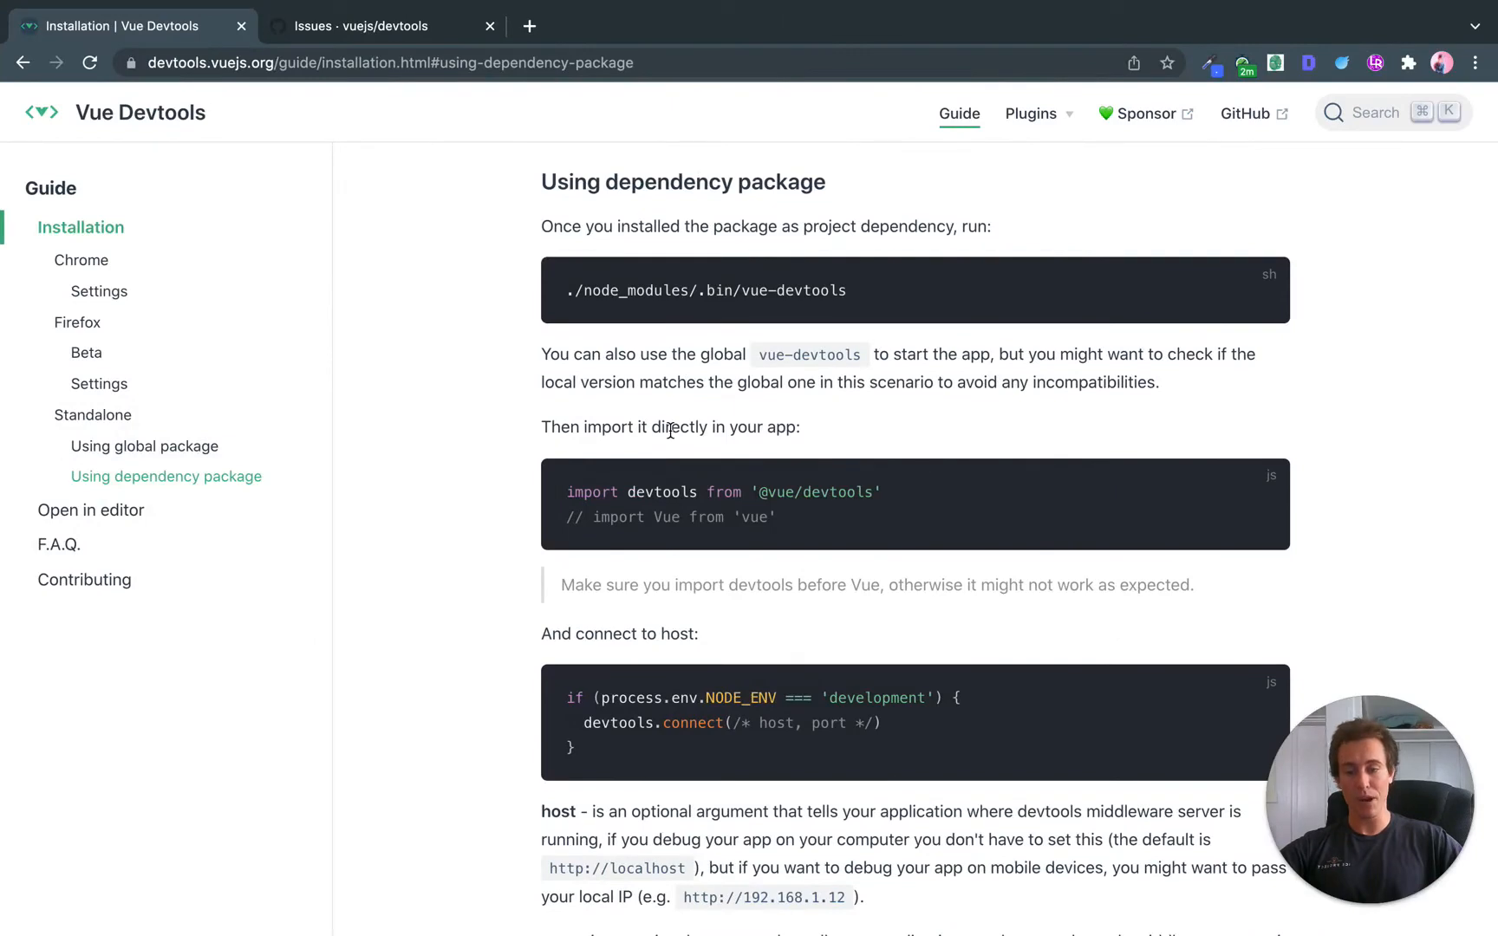
double_click(836, 493)
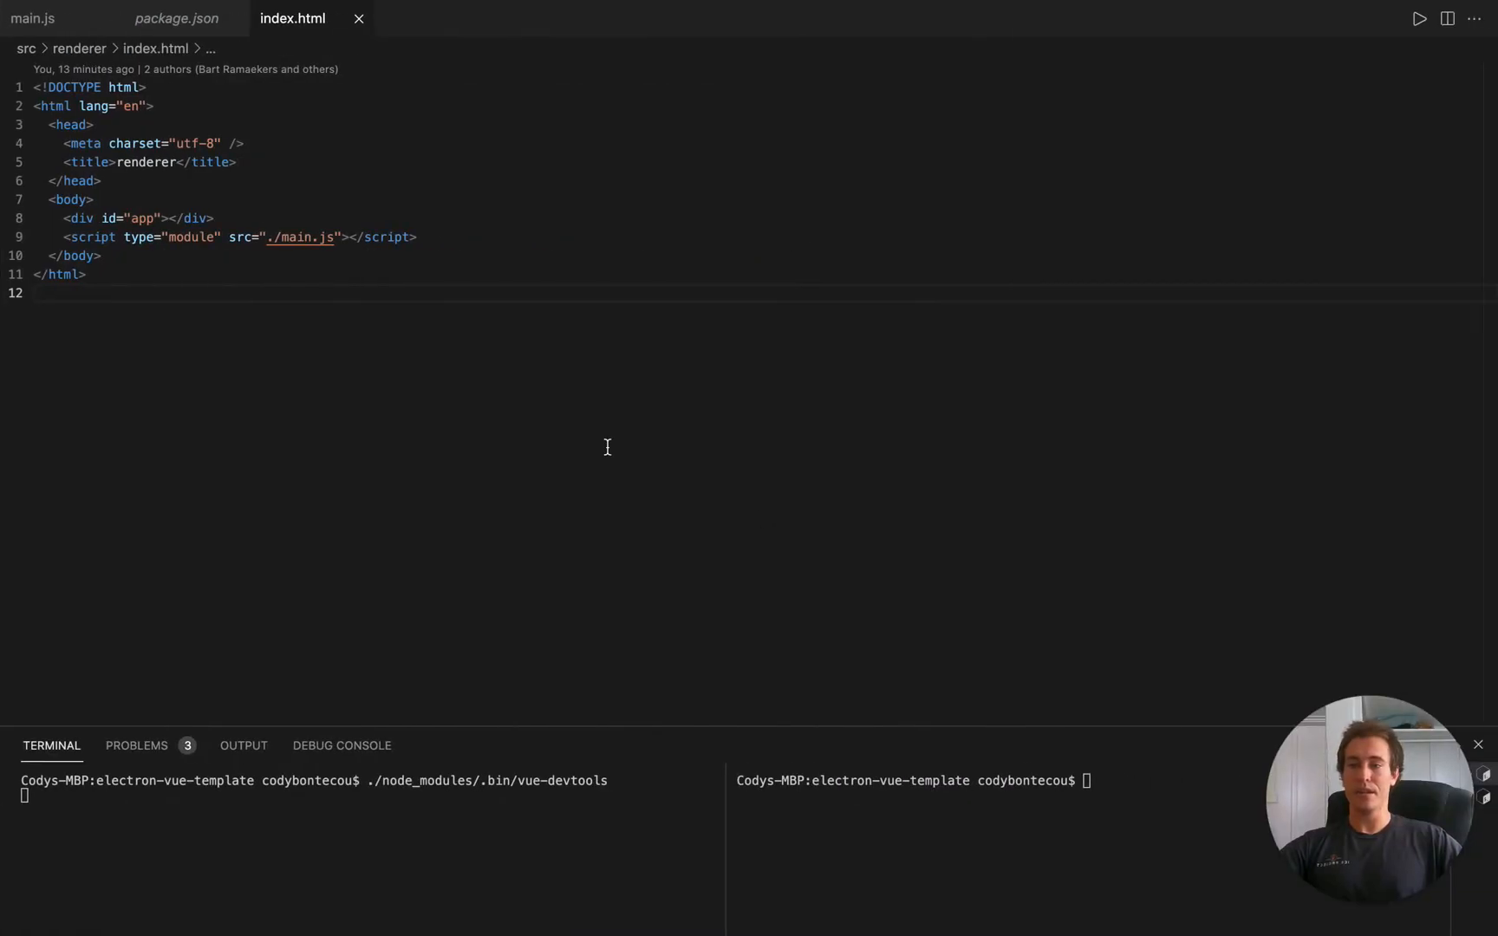
left_click(32, 18)
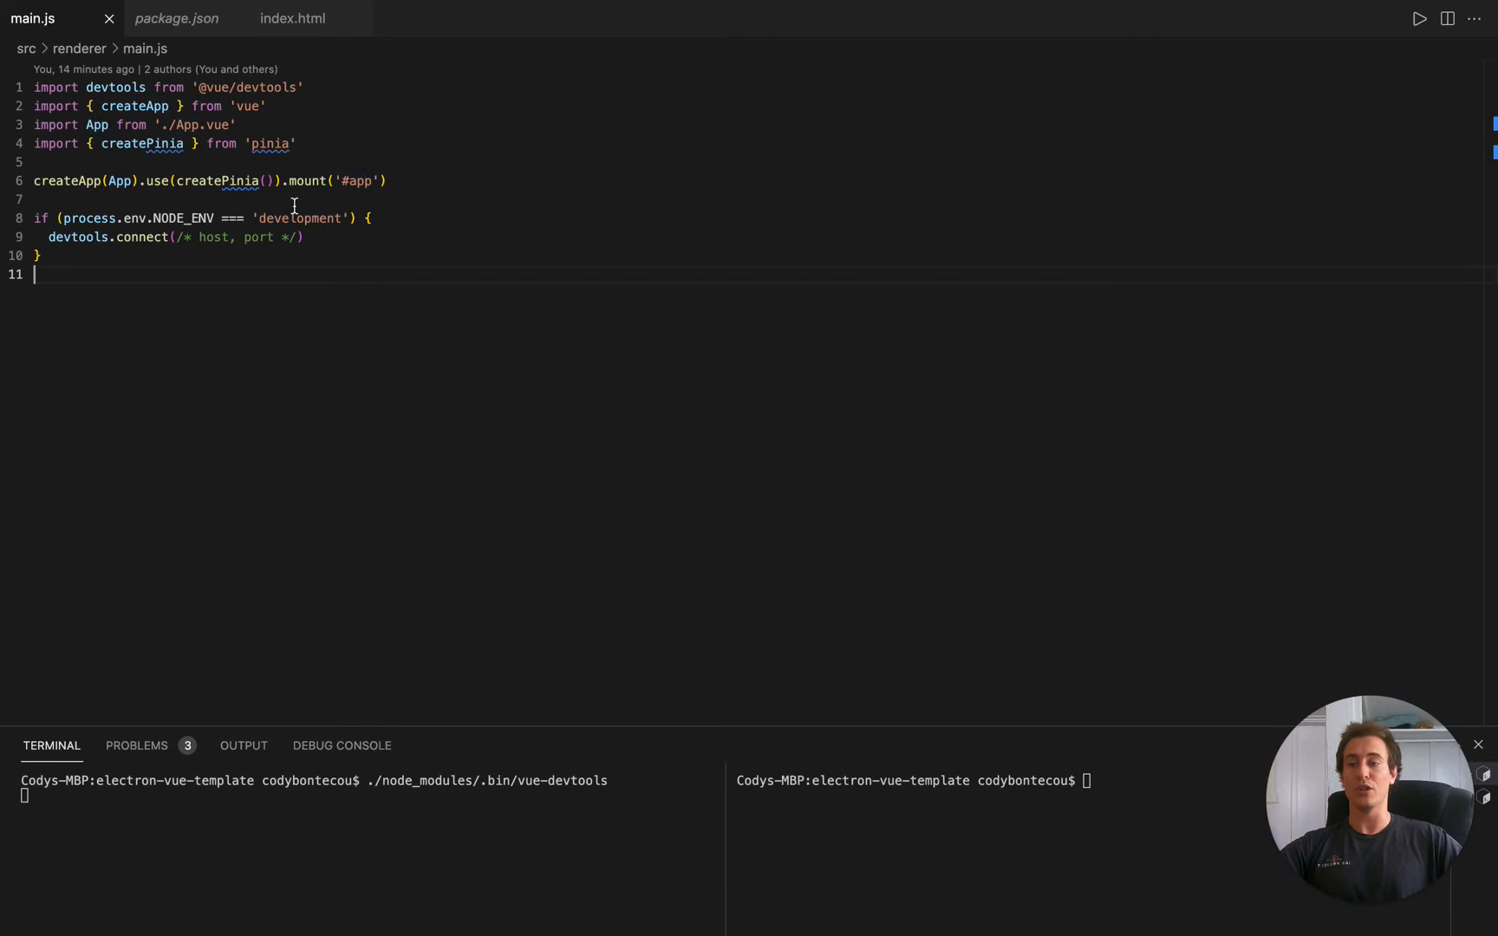
key("Enter")
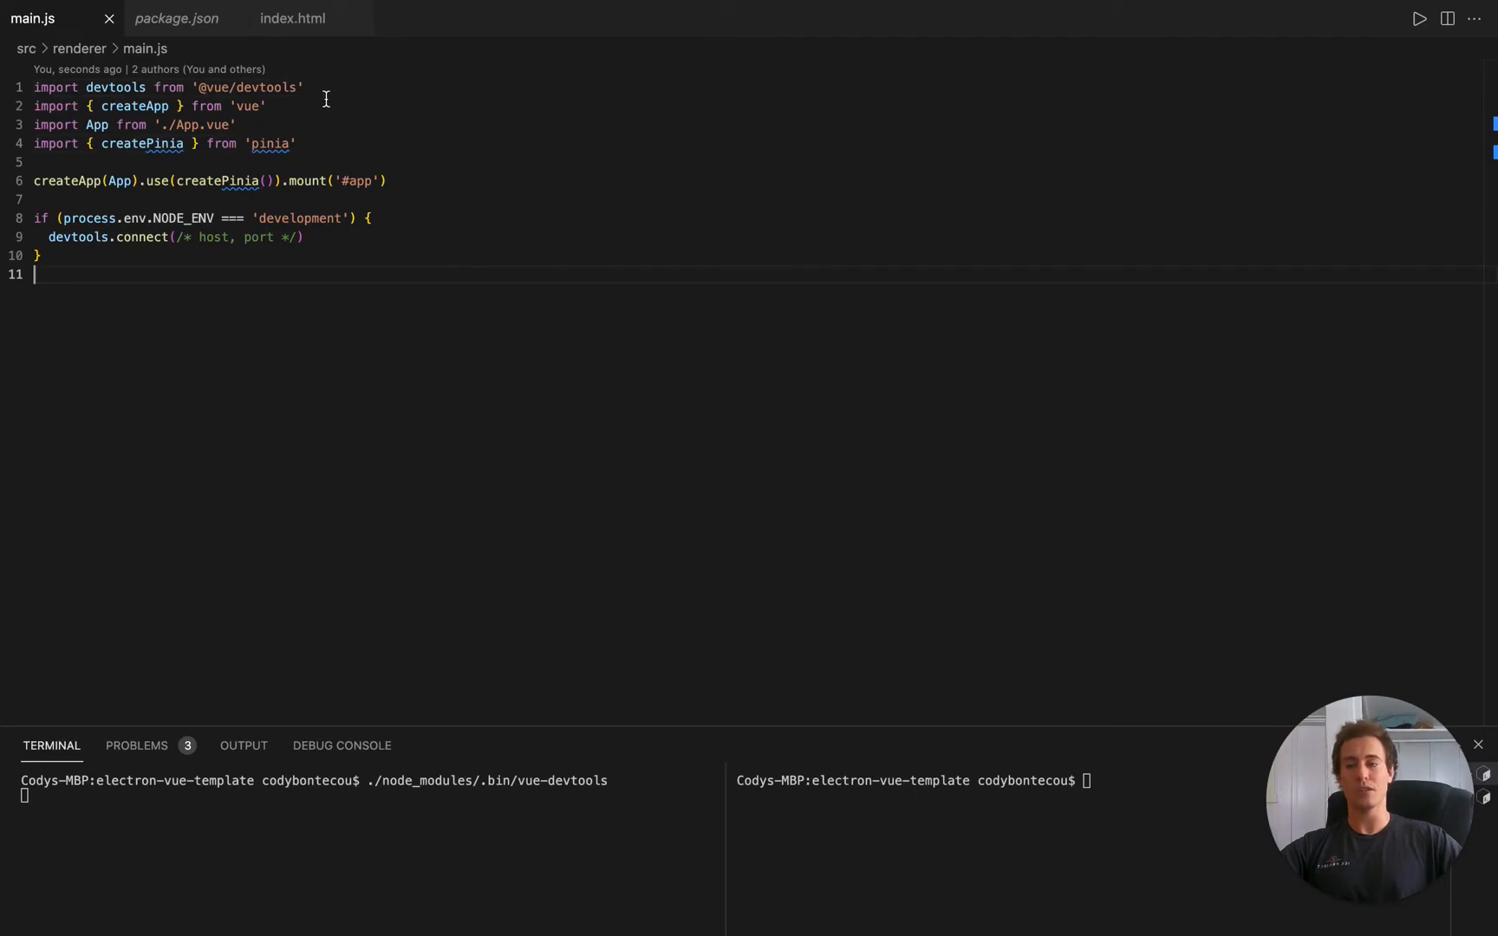
mouse_move(637, 335)
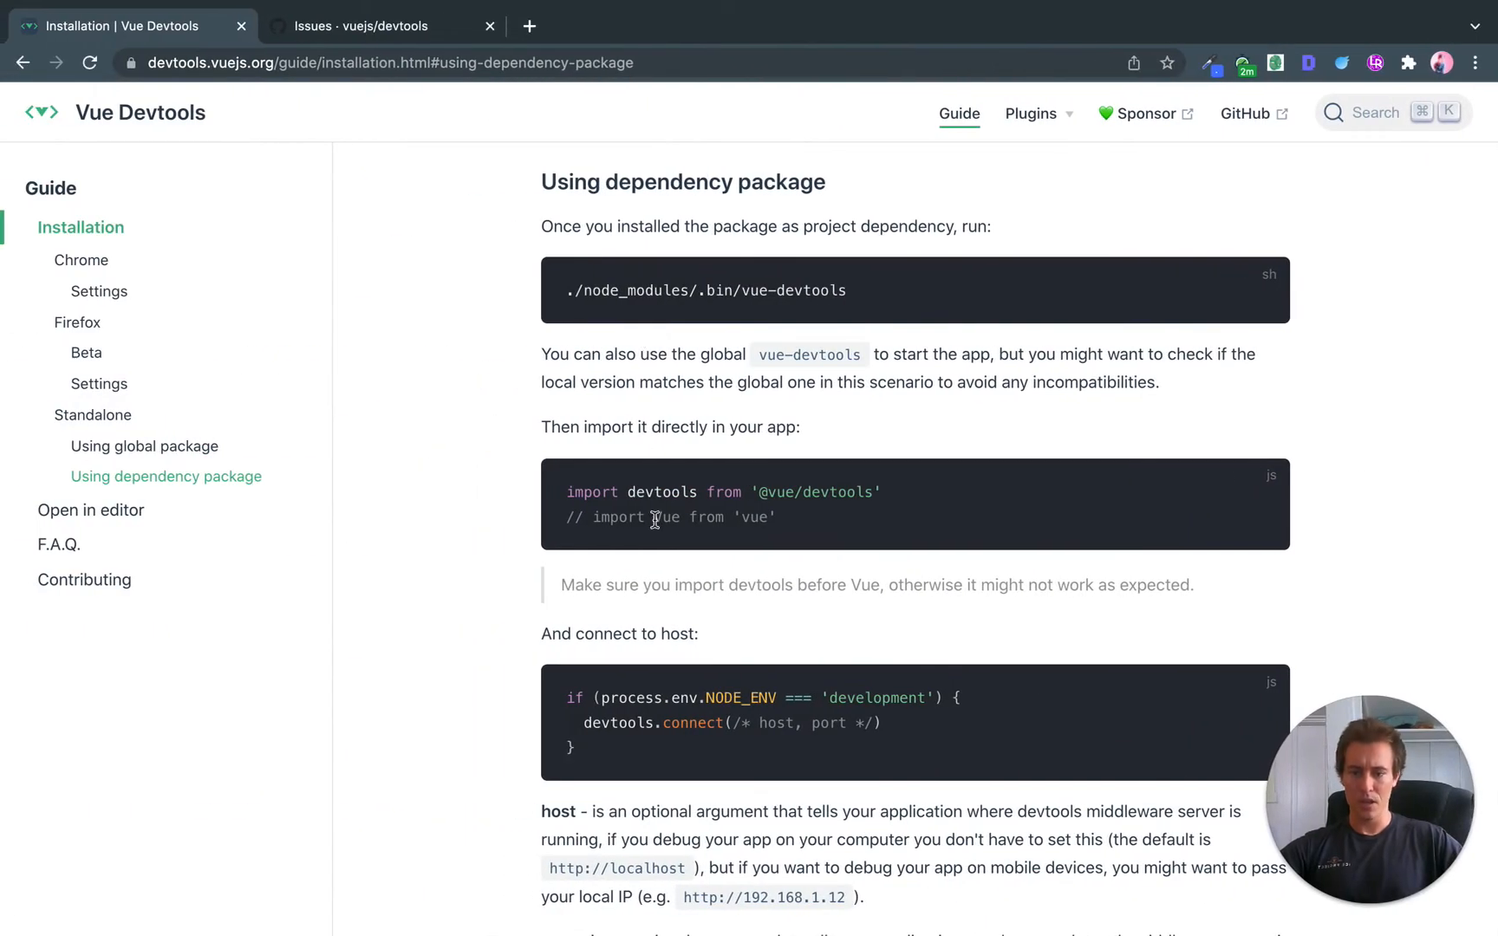
scroll("down", 3)
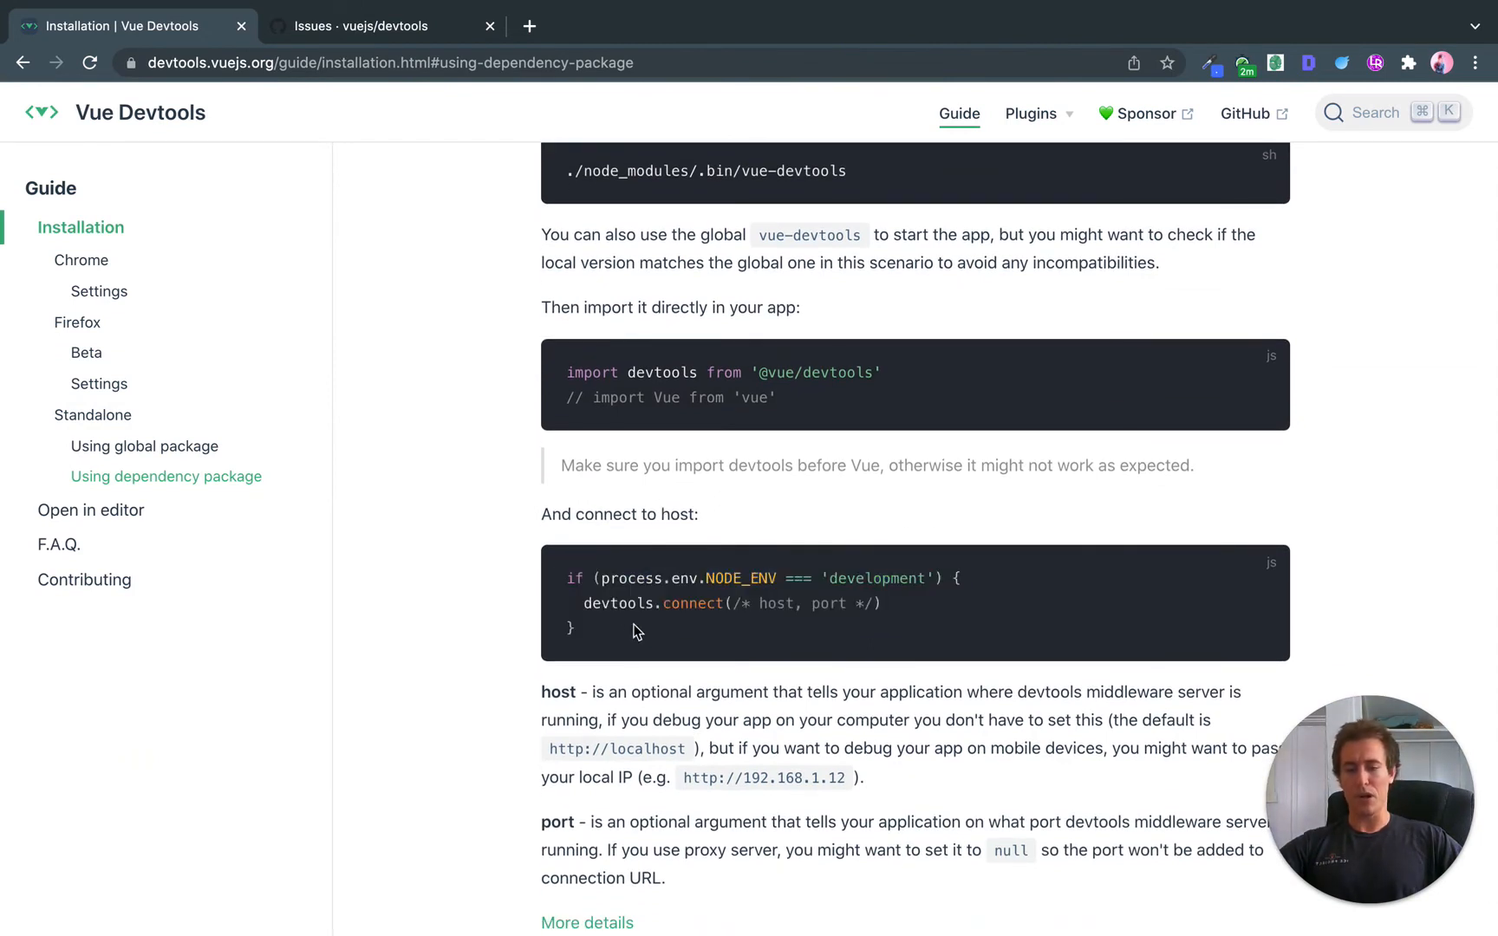
scroll("down", 3)
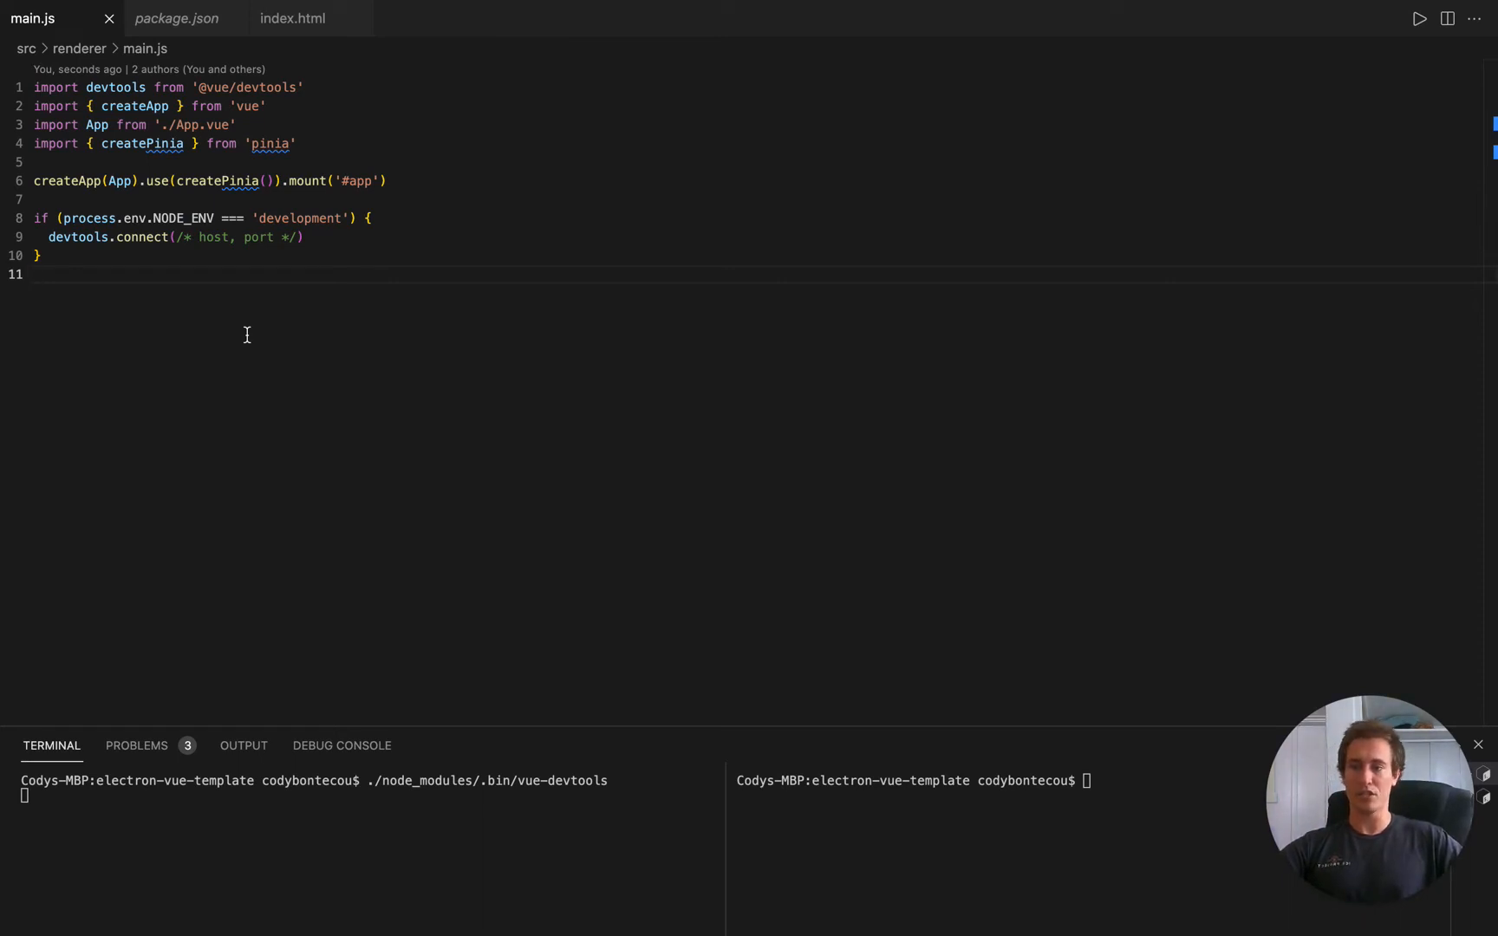
mouse_move(467, 469)
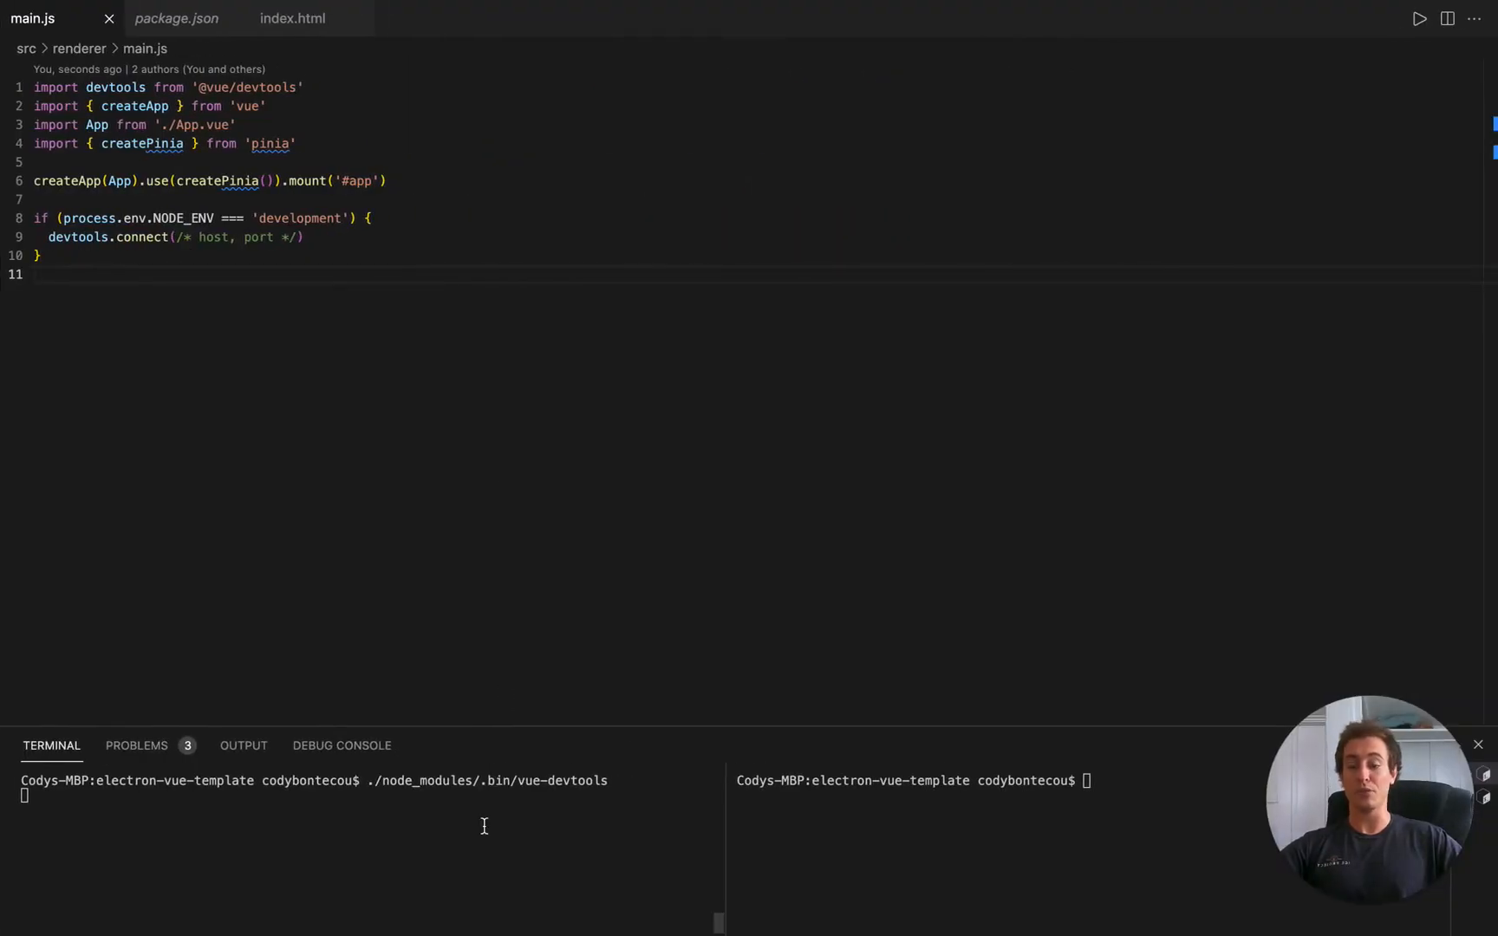
Stop the old vue-devtools process and run the package.json script with 'npm run devtools'
type("c")
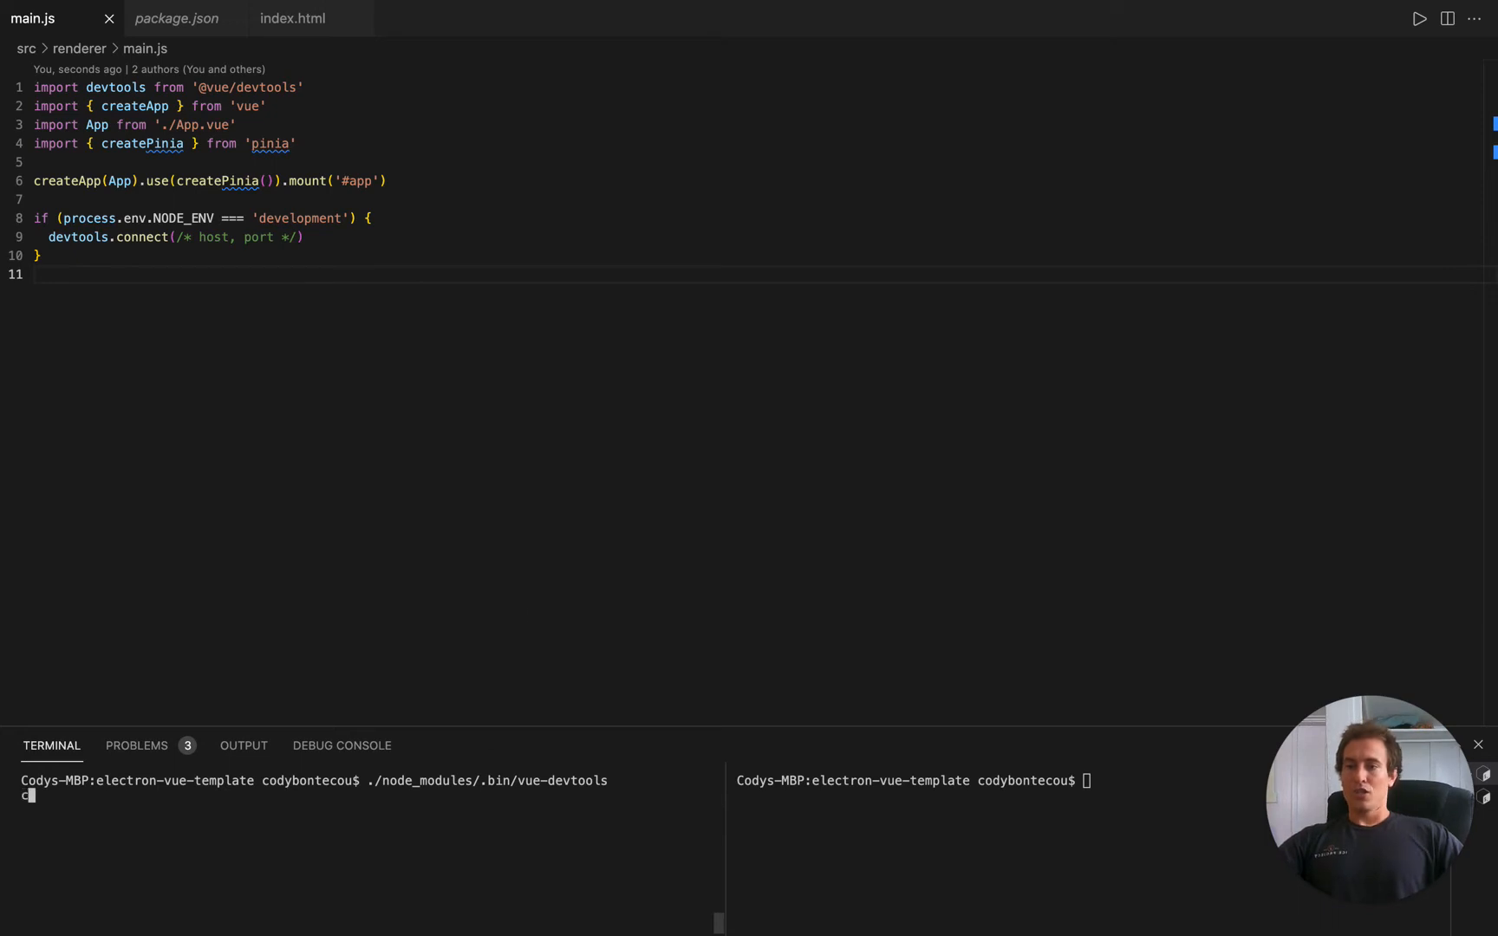
key("ctrl+c")
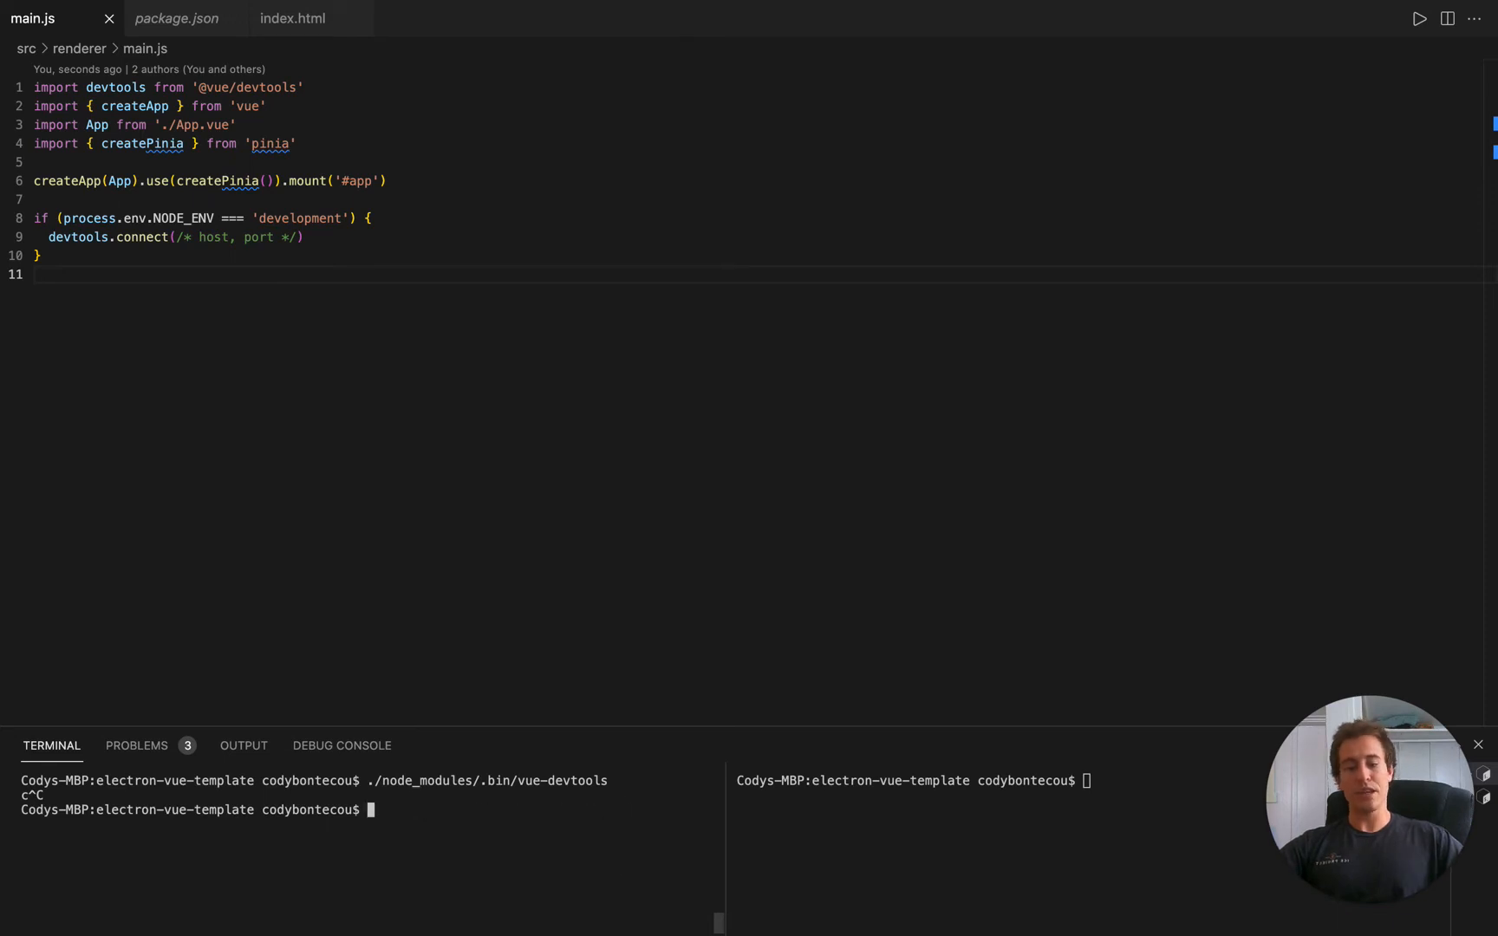
left_click(177, 18)
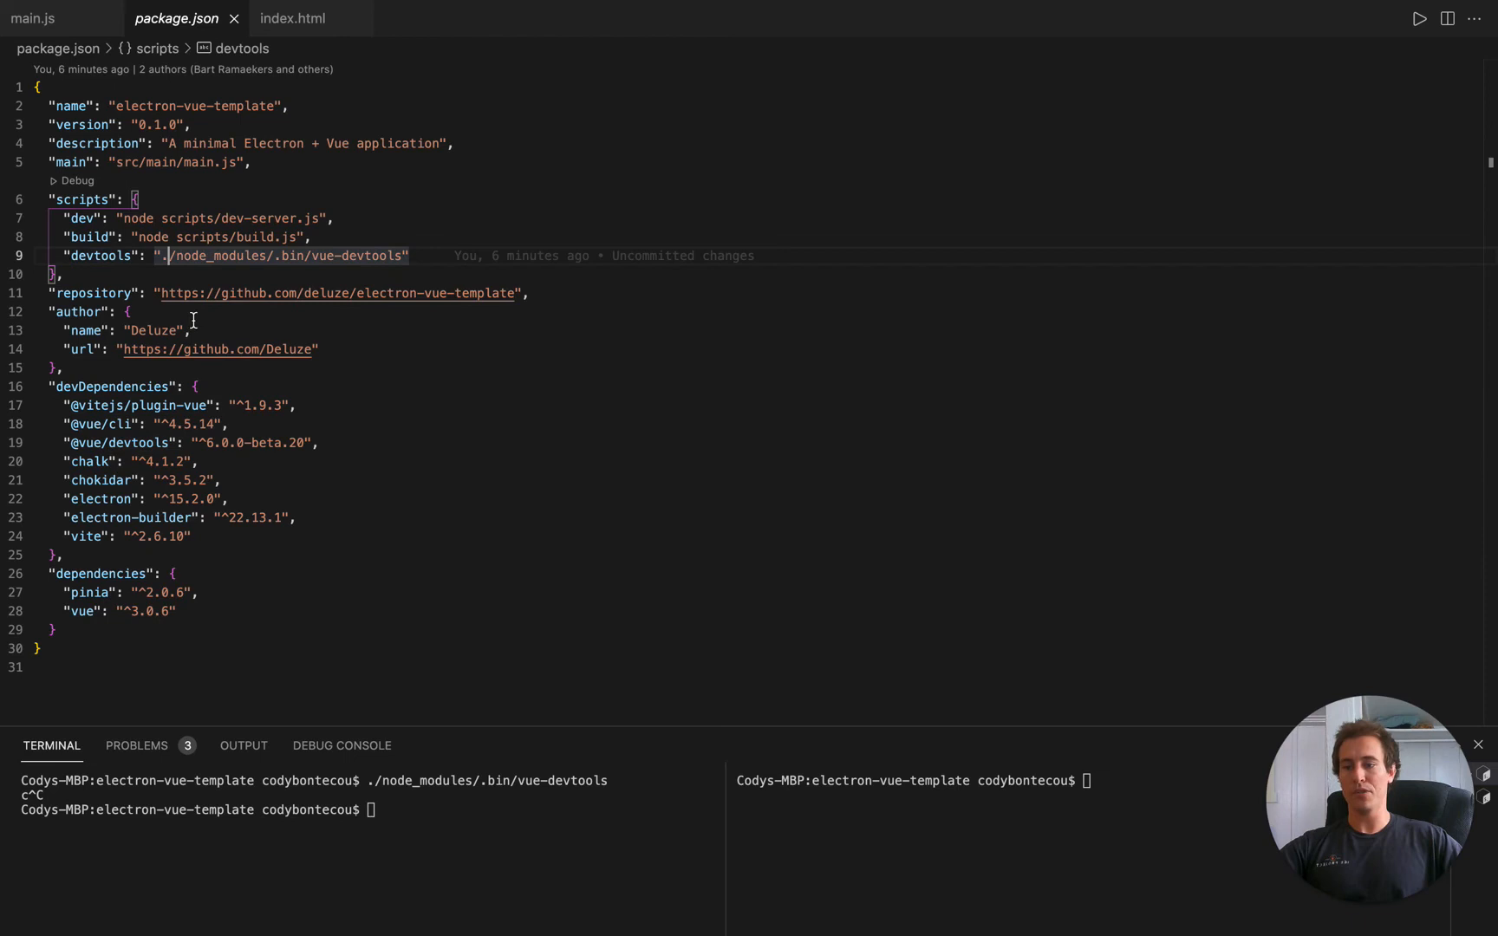
mouse_move(451, 331)
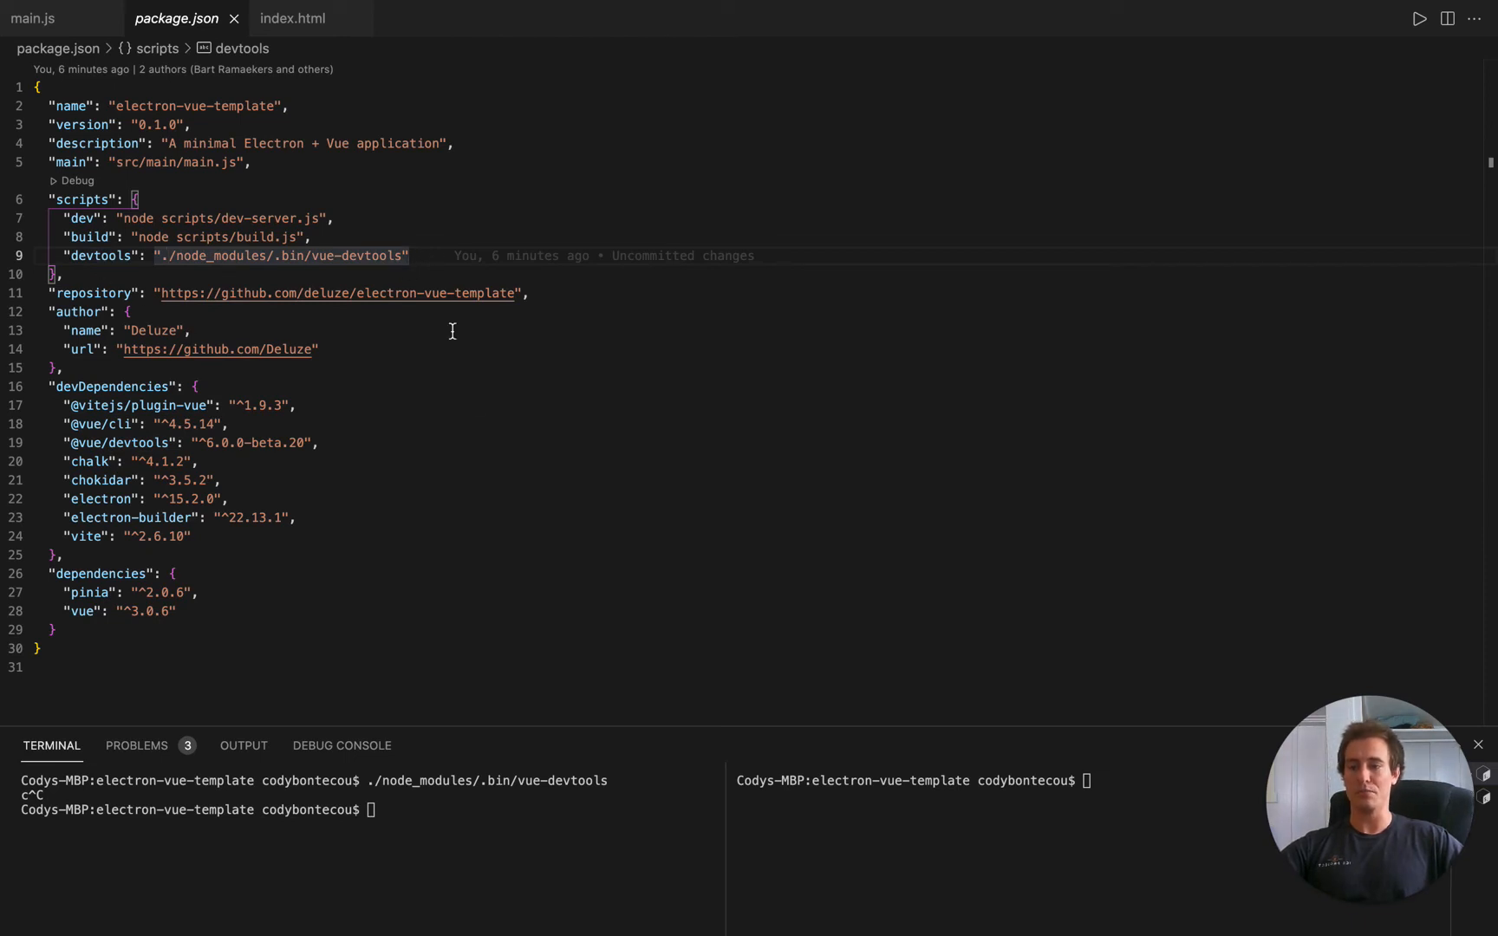
left_click(32, 18)
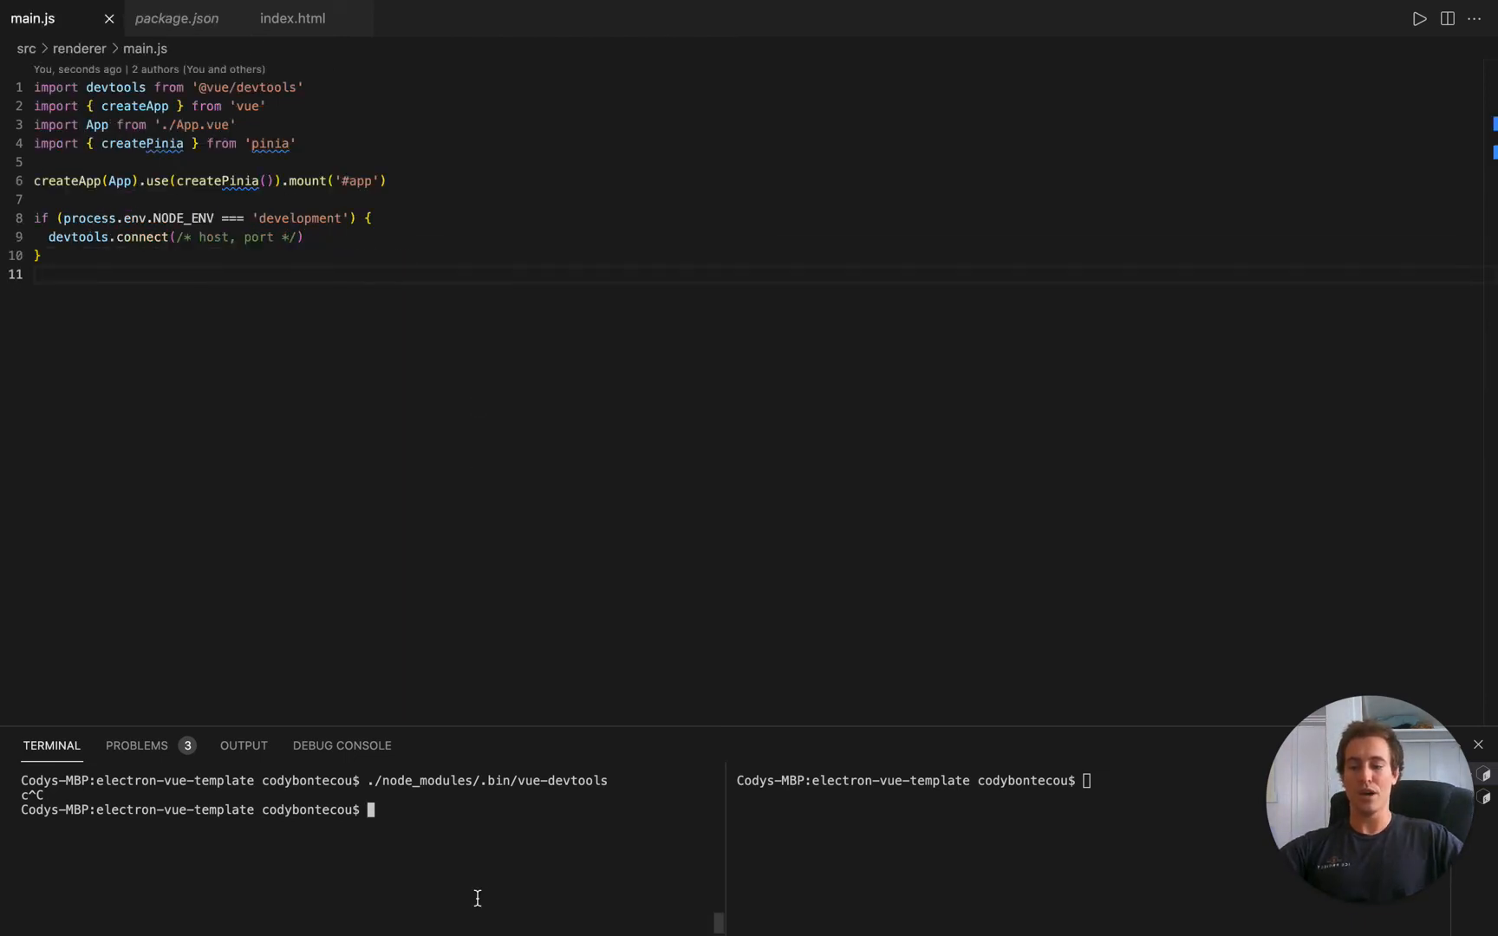
type("npm run devtools")
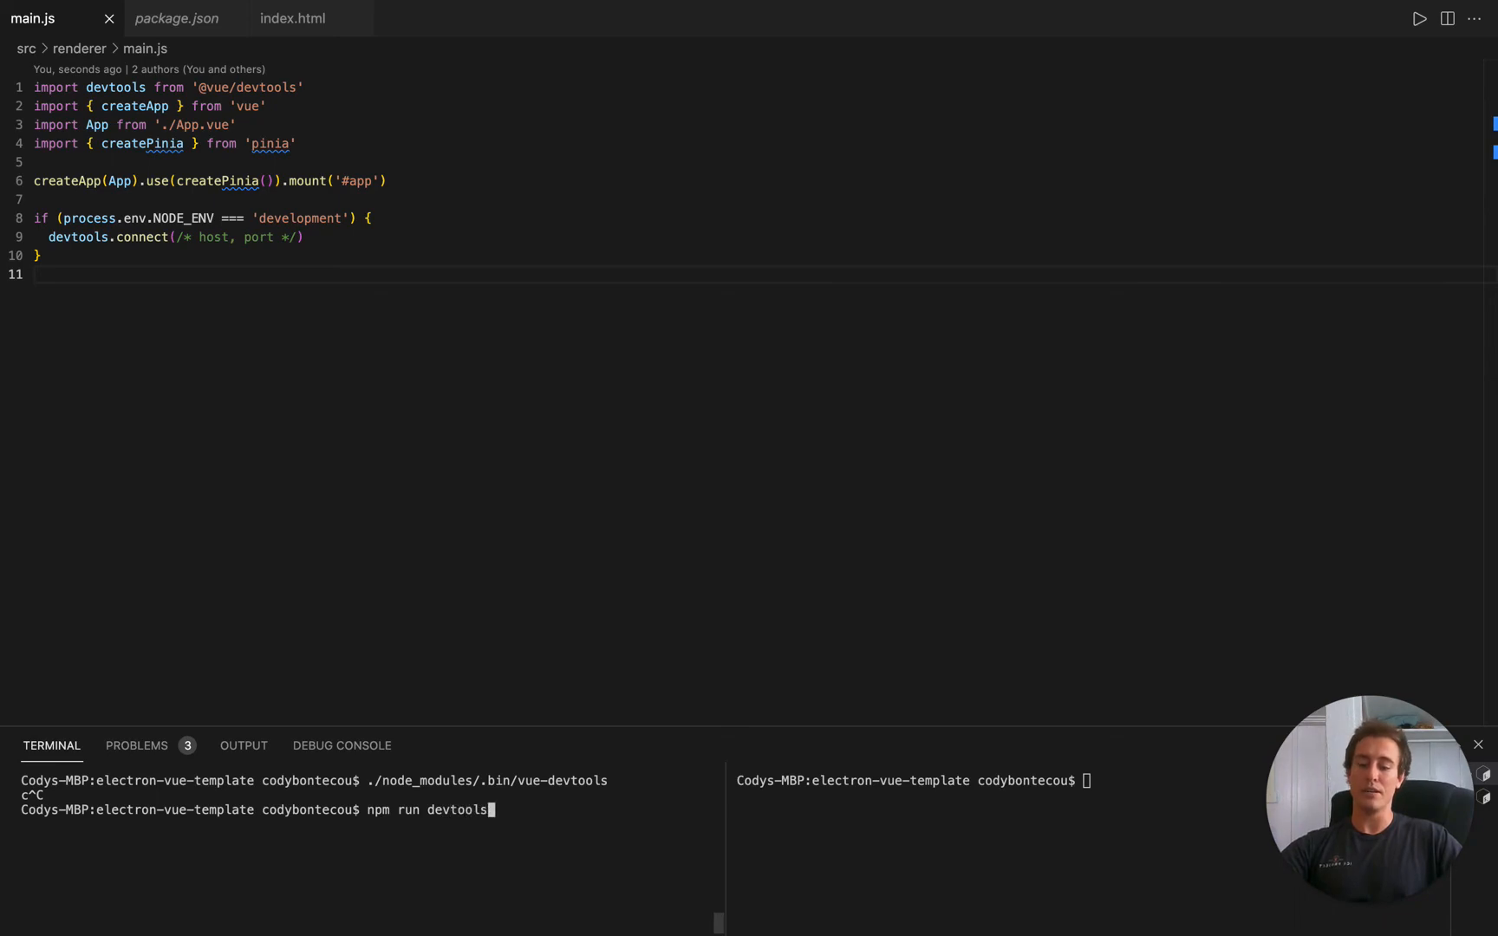
key("Return")
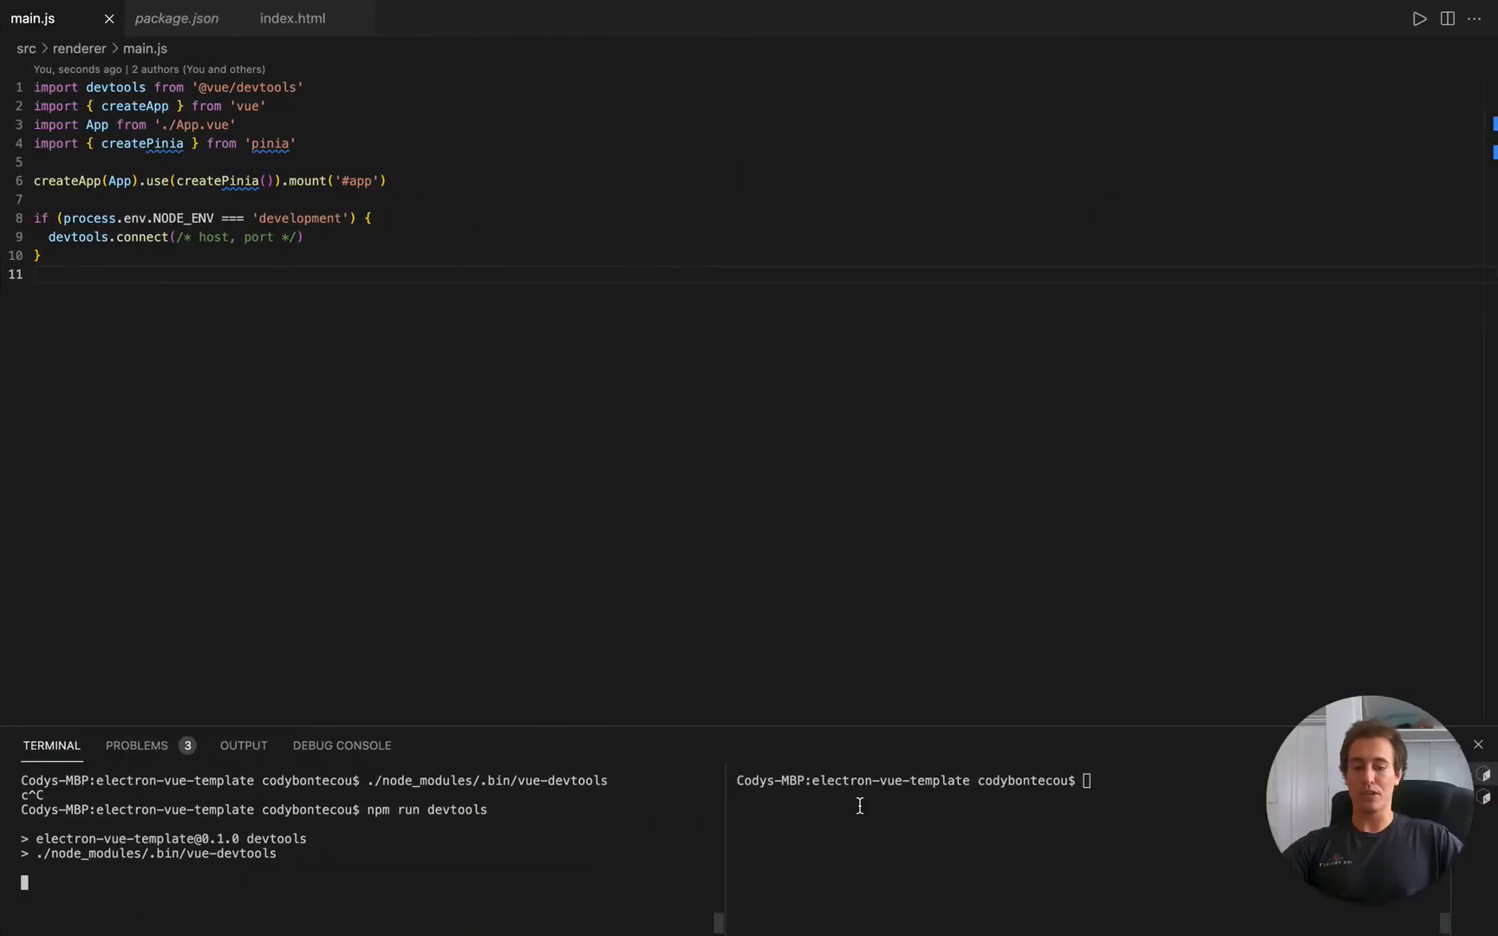
Launch the Electron app with 'npm run dev' in the right terminal
type("npm run dev")
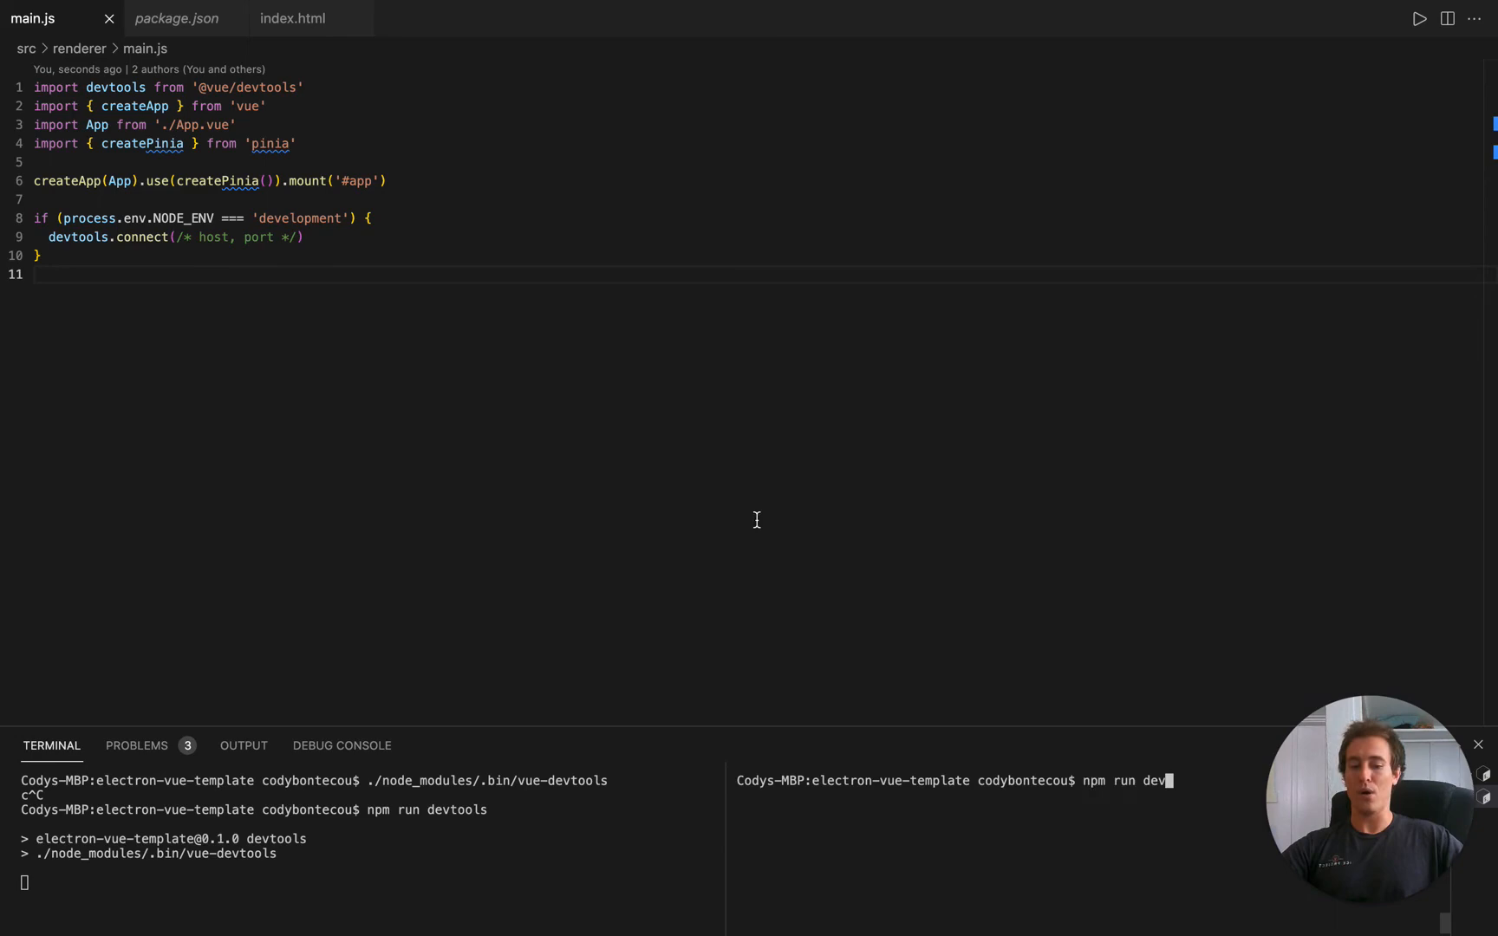
key("Return")
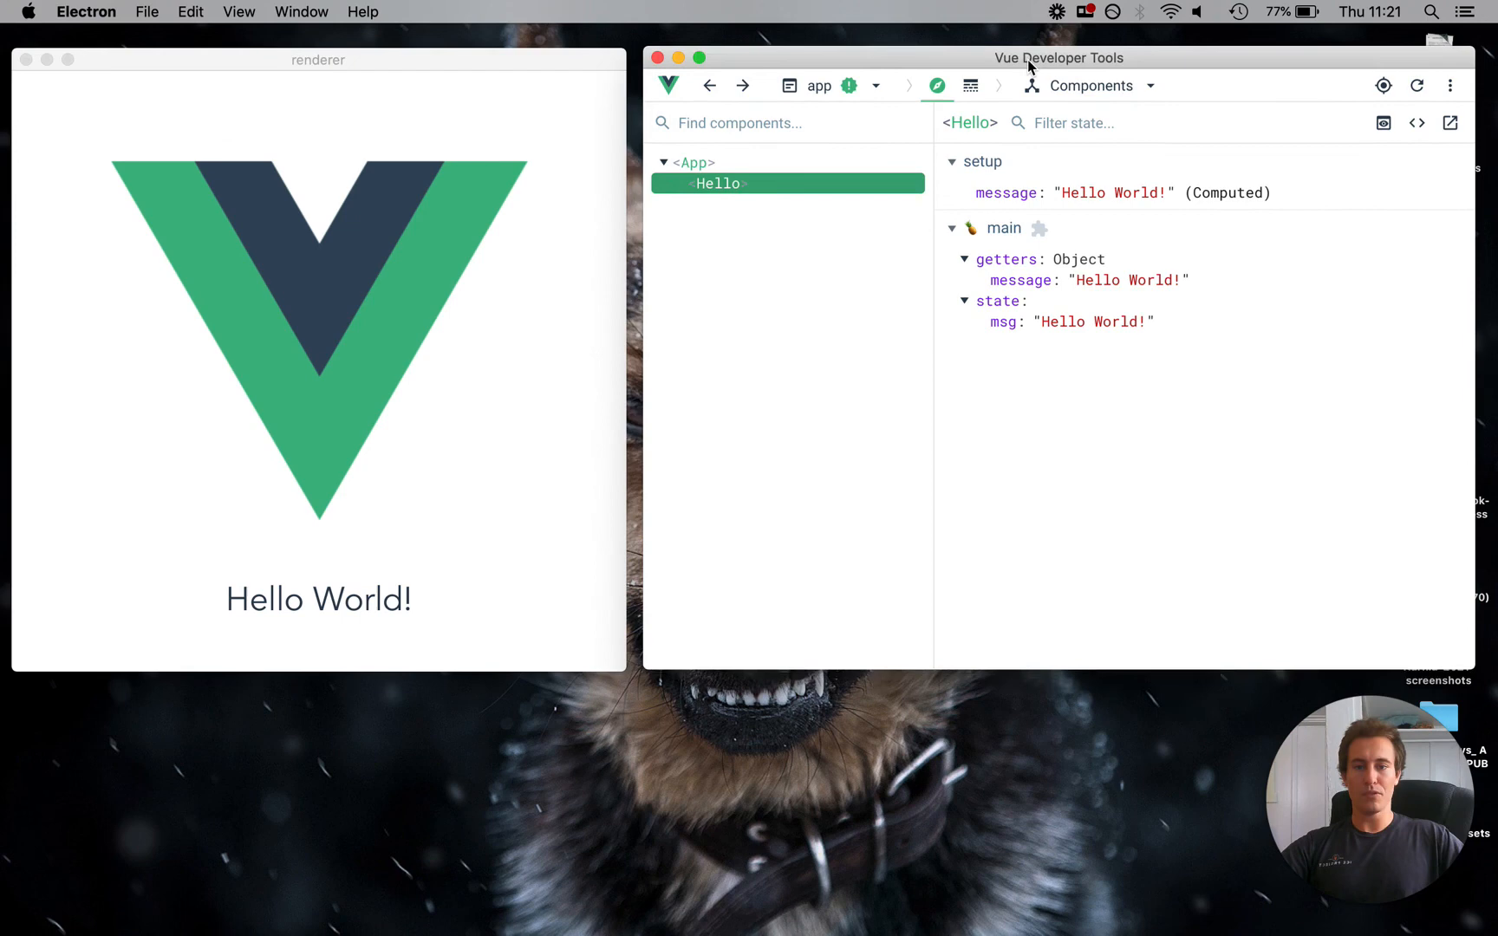
mouse_move(1123, 200)
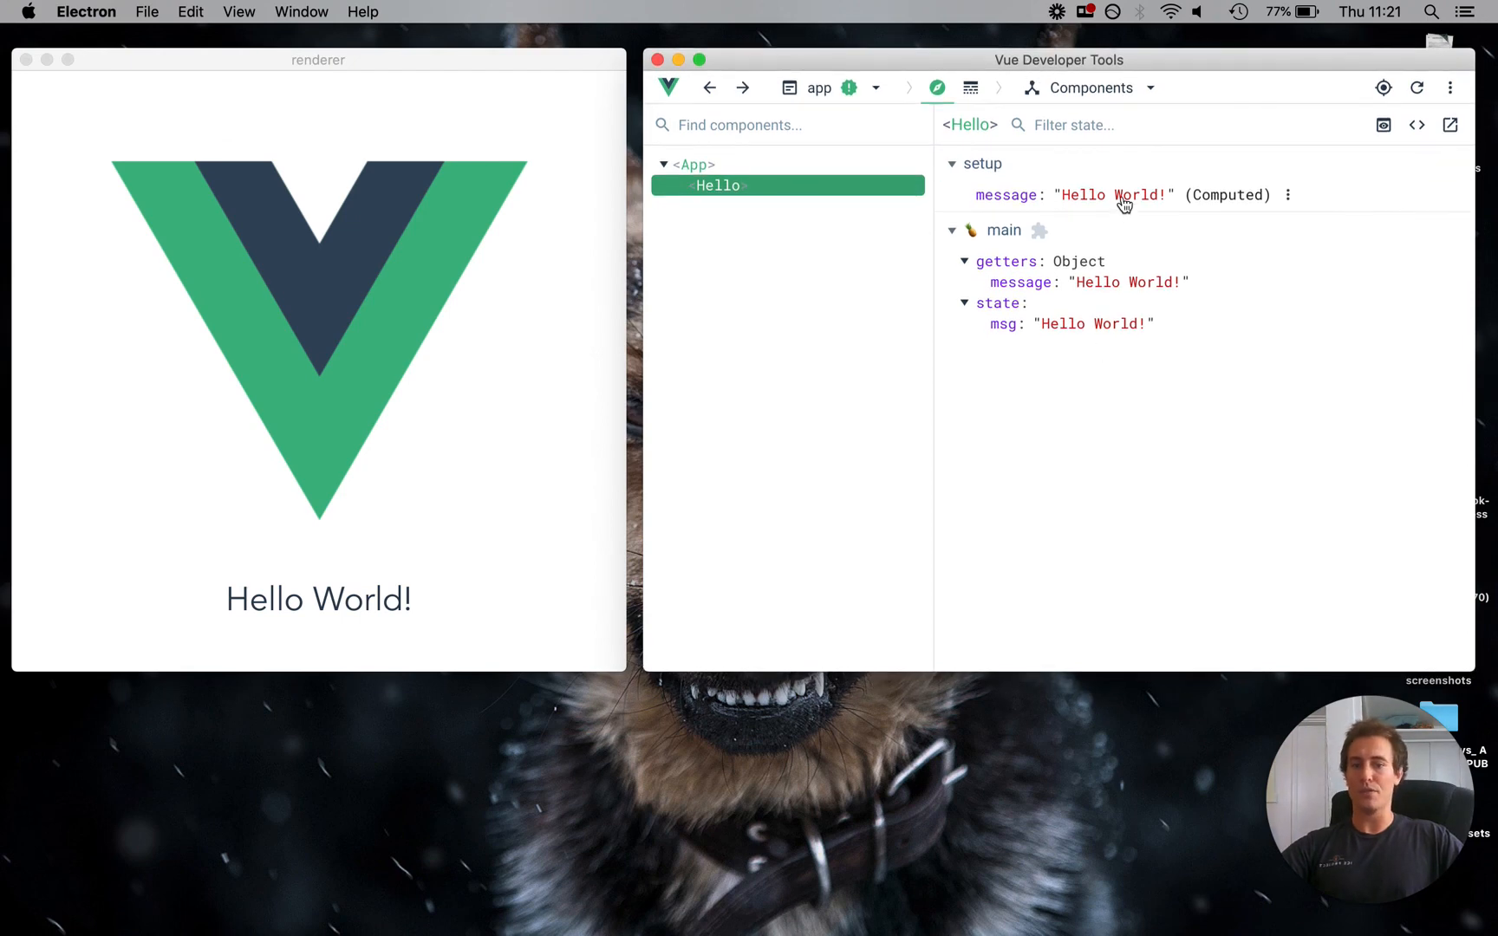
mouse_move(1112, 324)
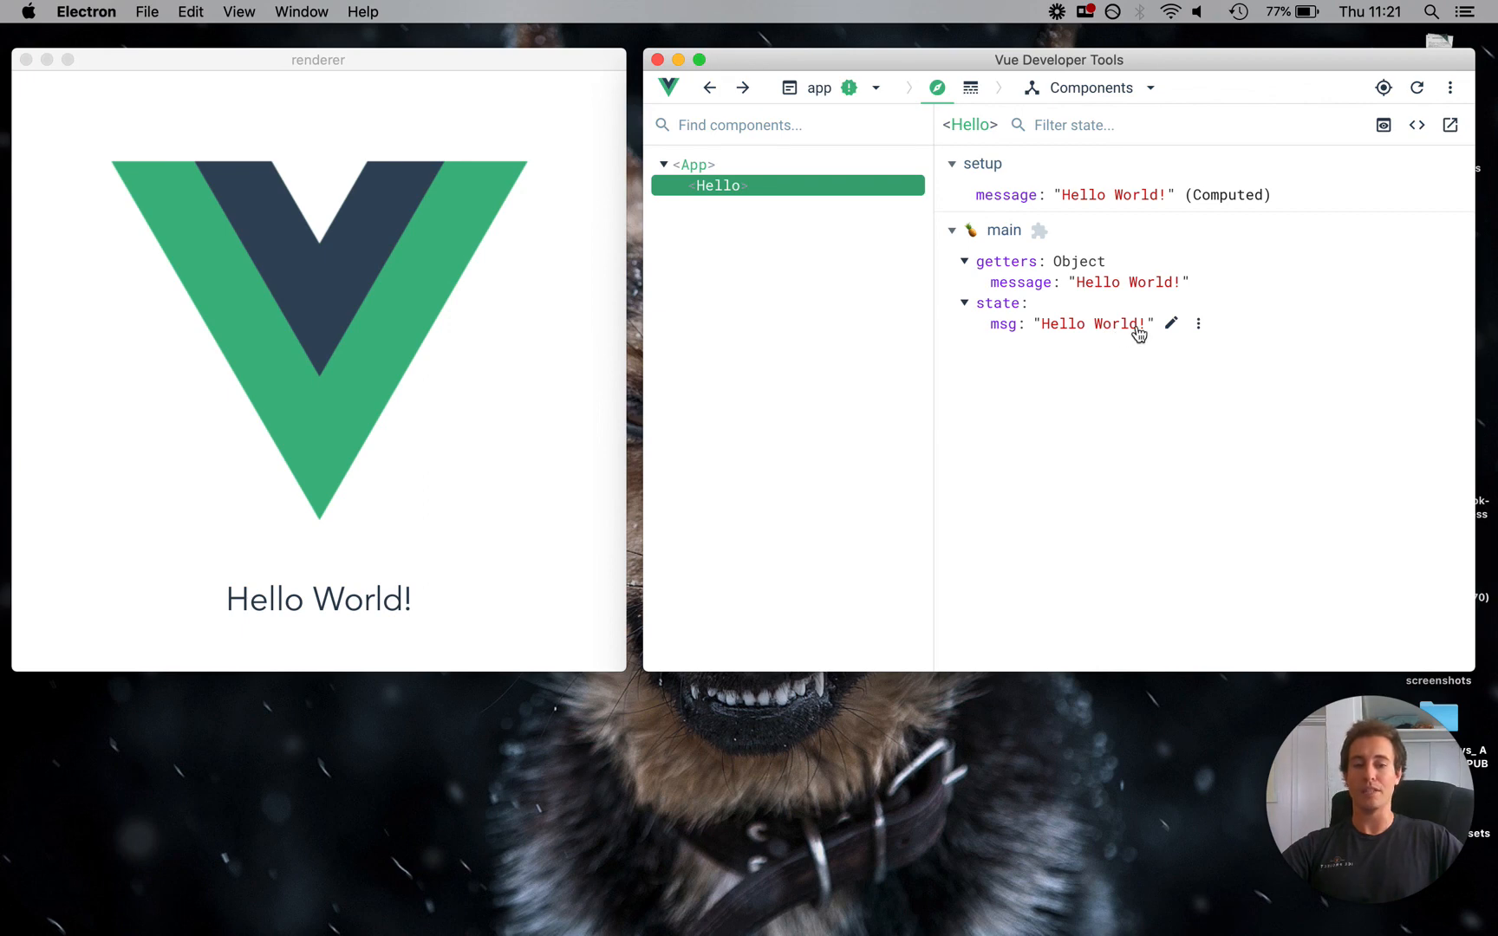
Change the Pinia msg state to 'Hello World!!!!' in Vue Developer Tools
left_click(1170, 323)
type("!!!")
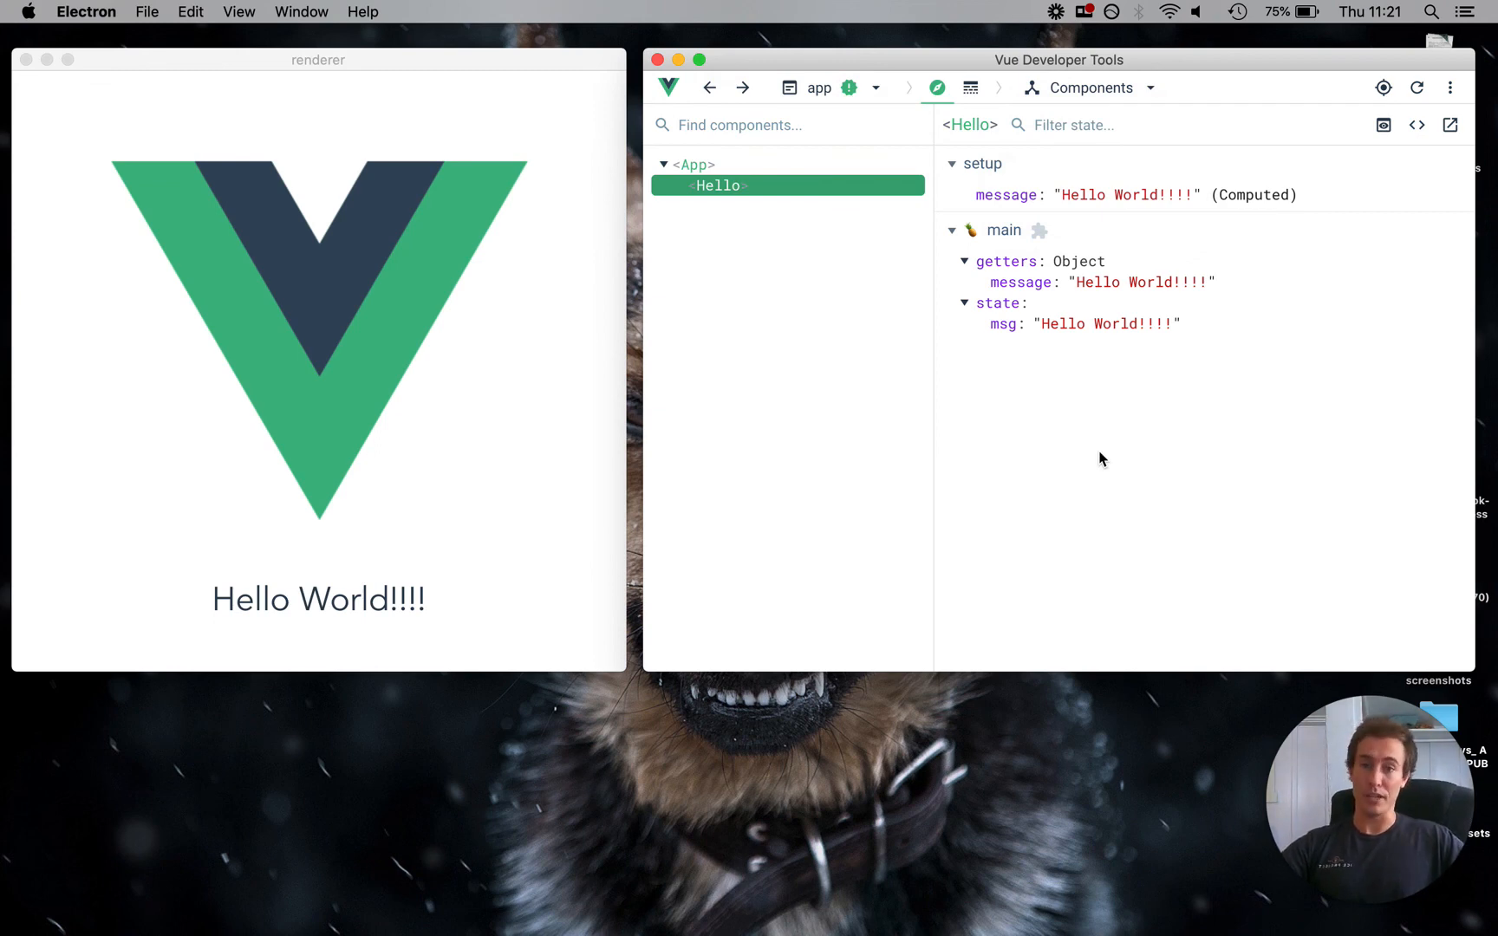
mouse_move(1020, 581)
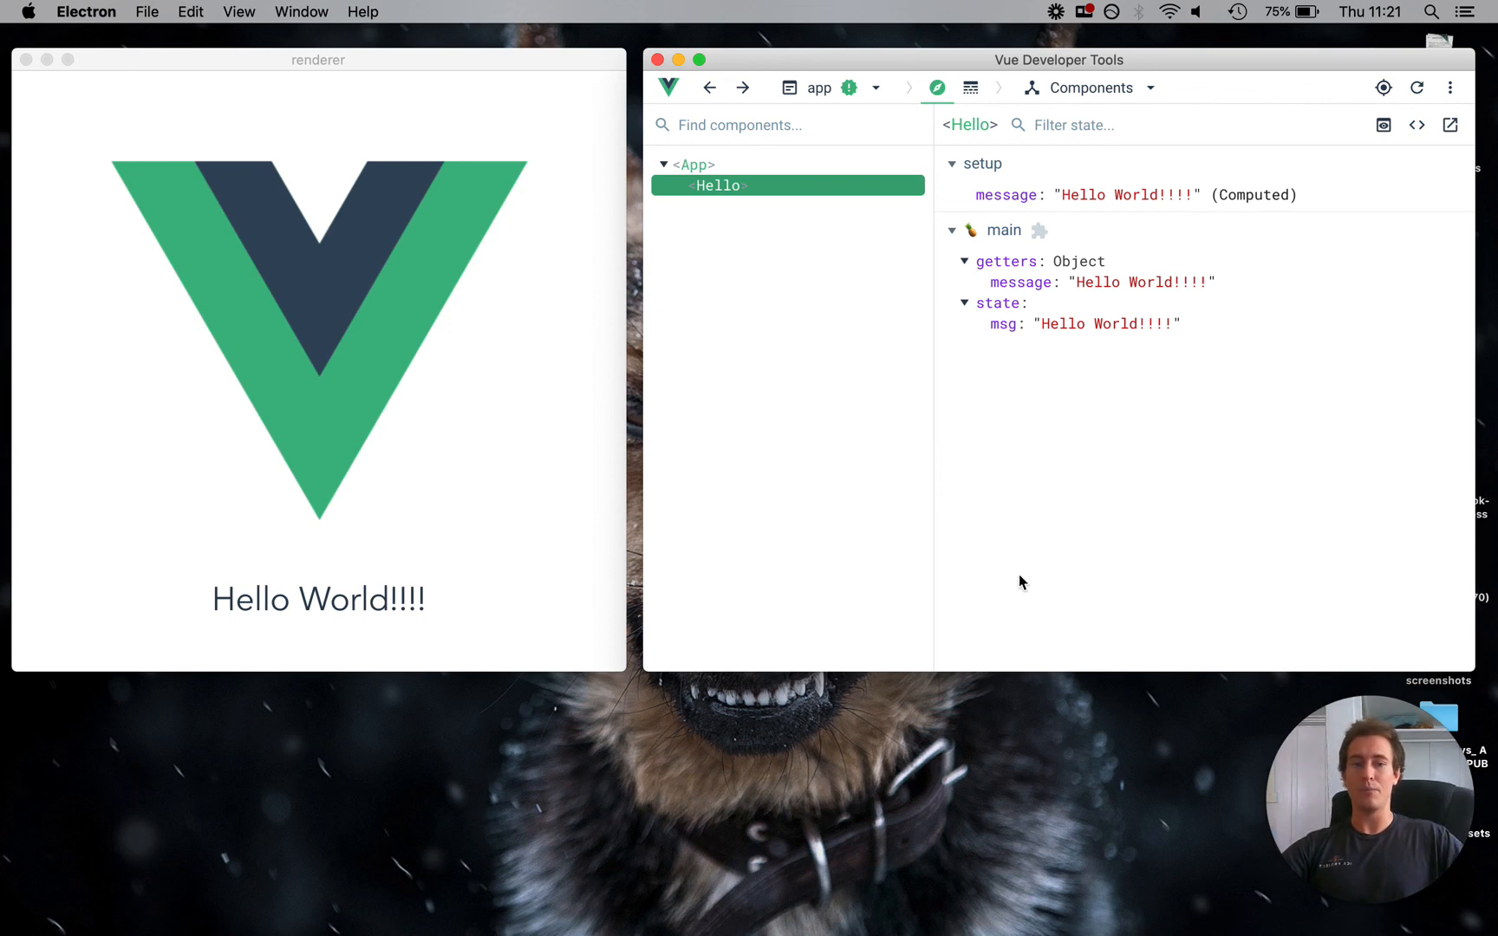
mouse_move(964, 513)
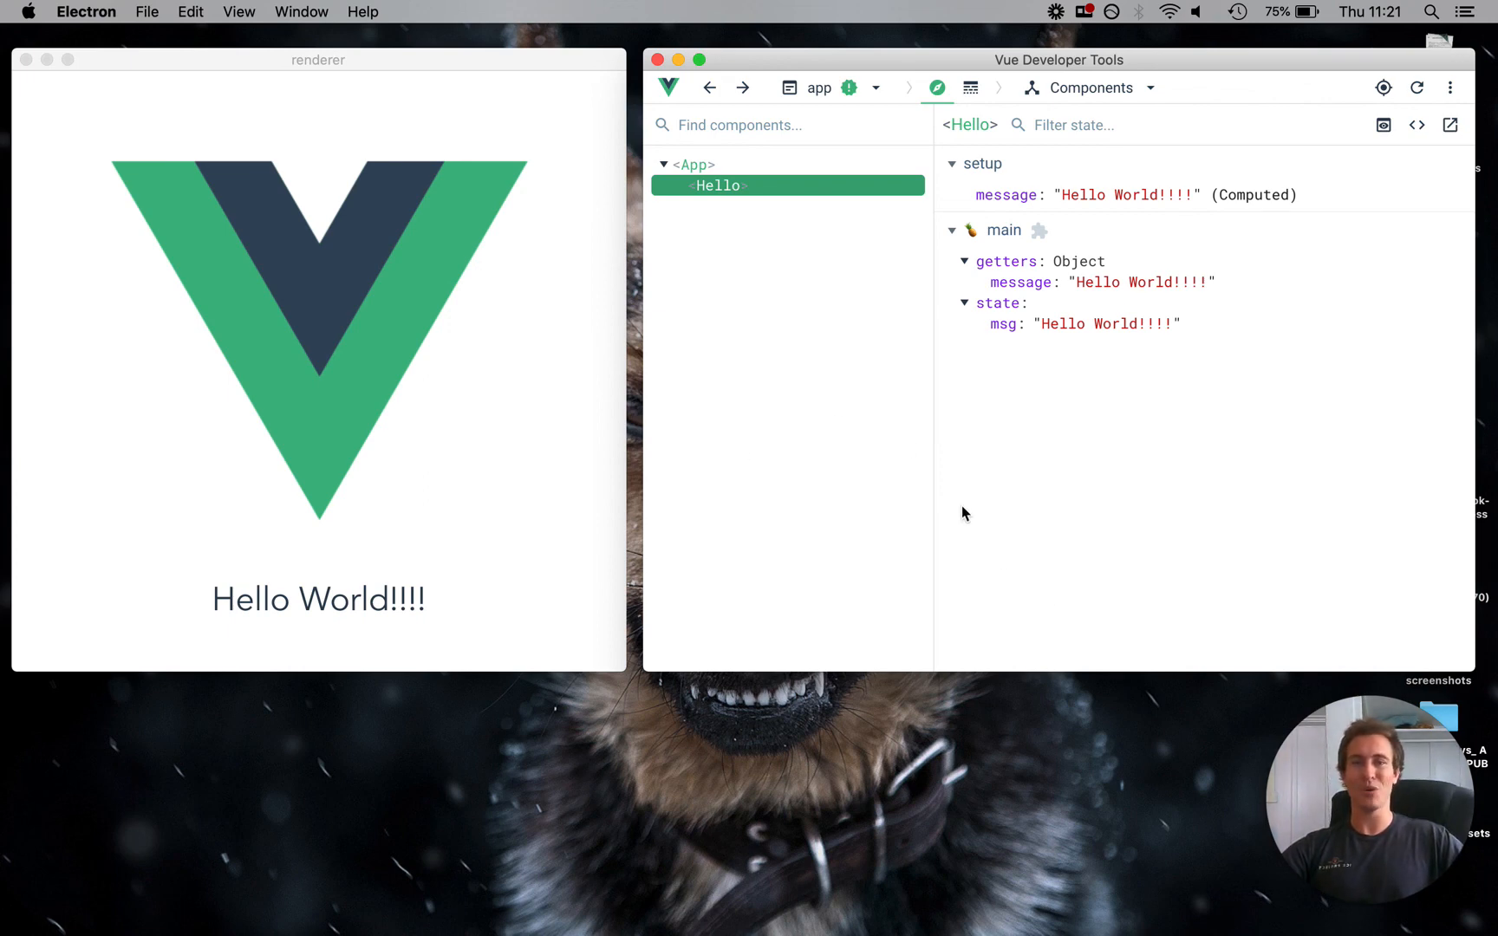